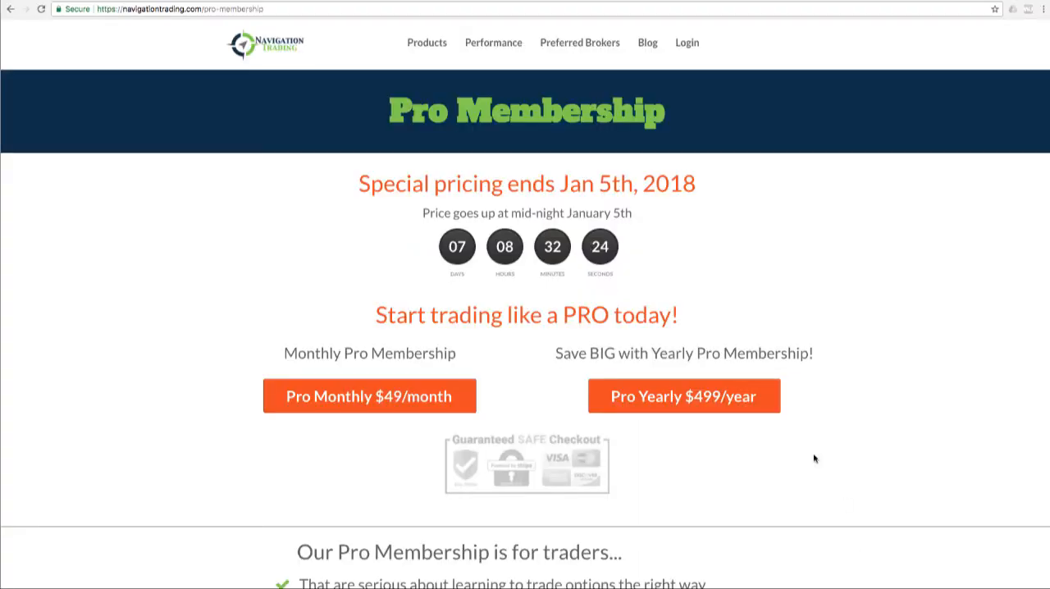
pyautogui.moveTo(456, 143)
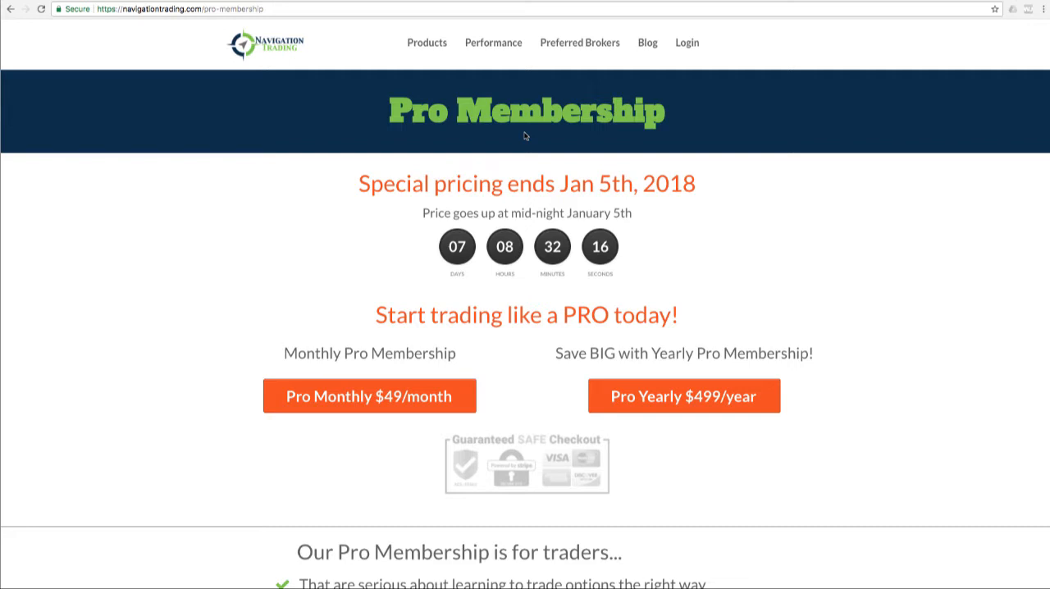
pyautogui.moveTo(451, 375)
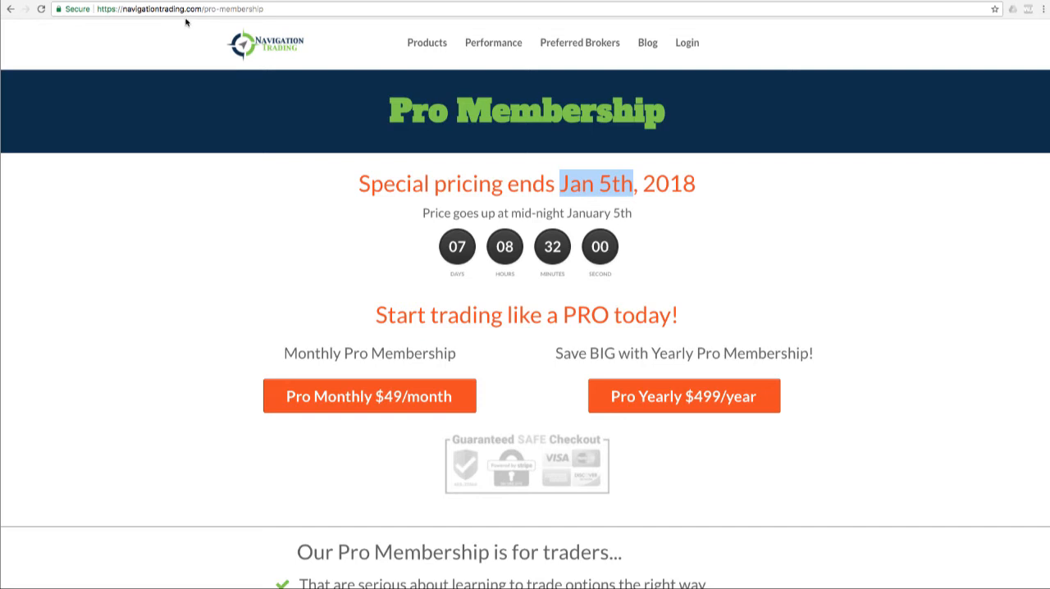
pyautogui.moveTo(219, 19)
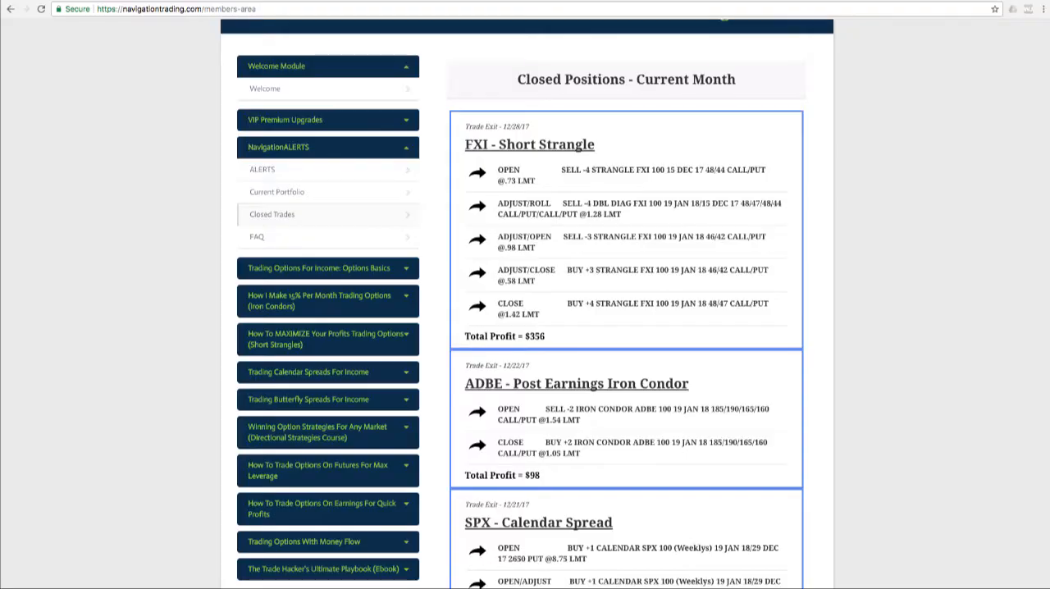
# Step: Scroll December's closed positions to the ADBE Post Earnings Iron Condor's -$587 loss
pyautogui.scroll(-3)
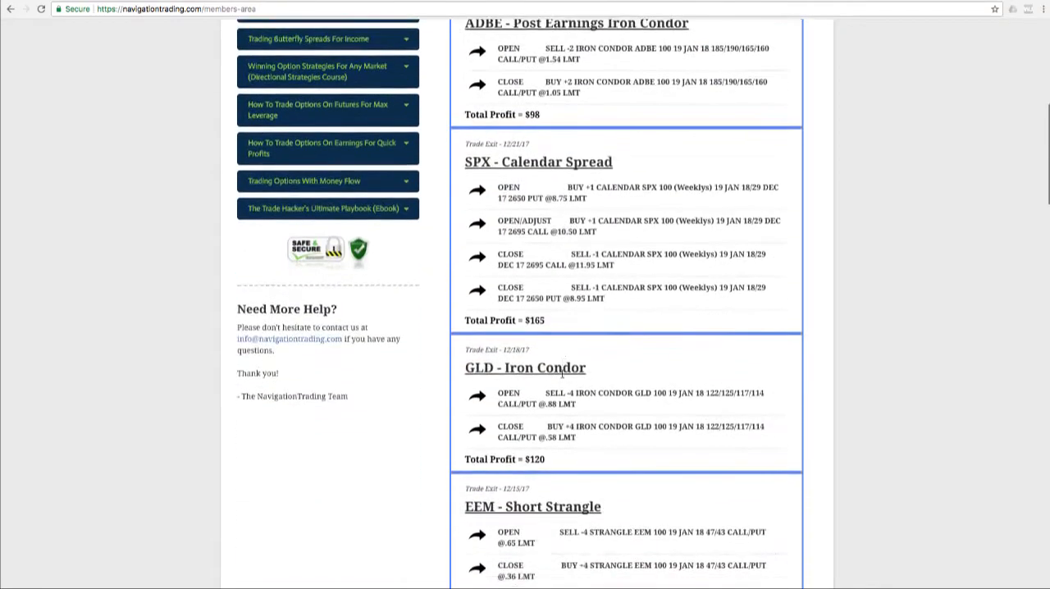
pyautogui.scroll(-3)
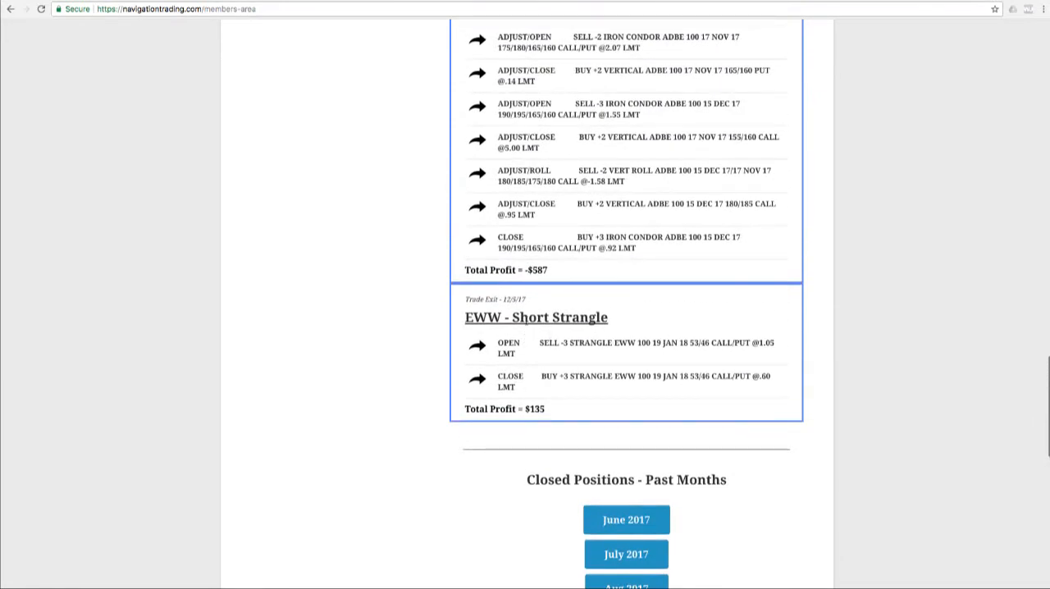
pyautogui.moveTo(551, 412)
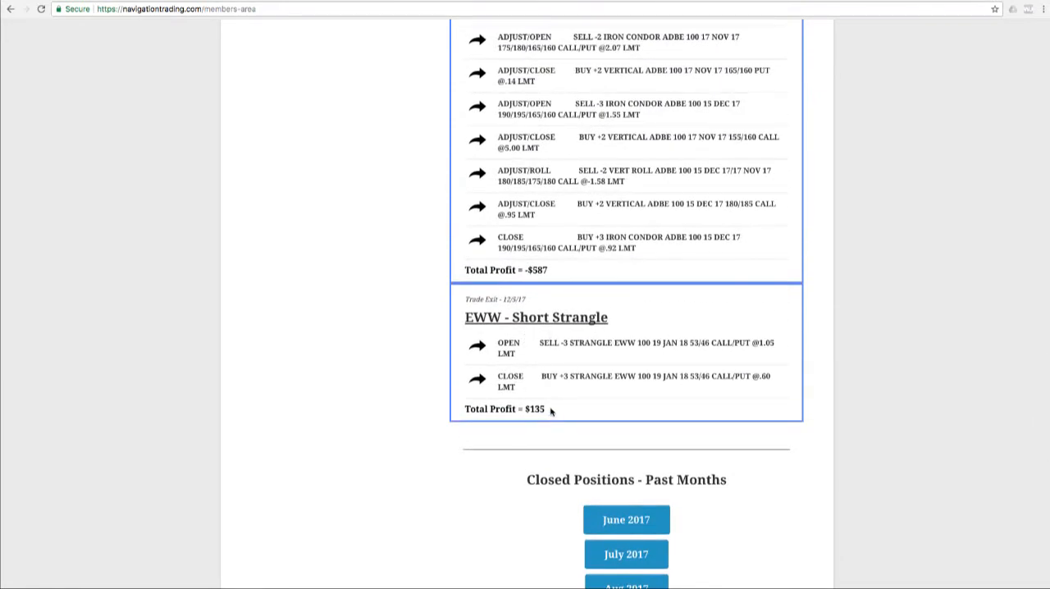
pyautogui.scroll(3)
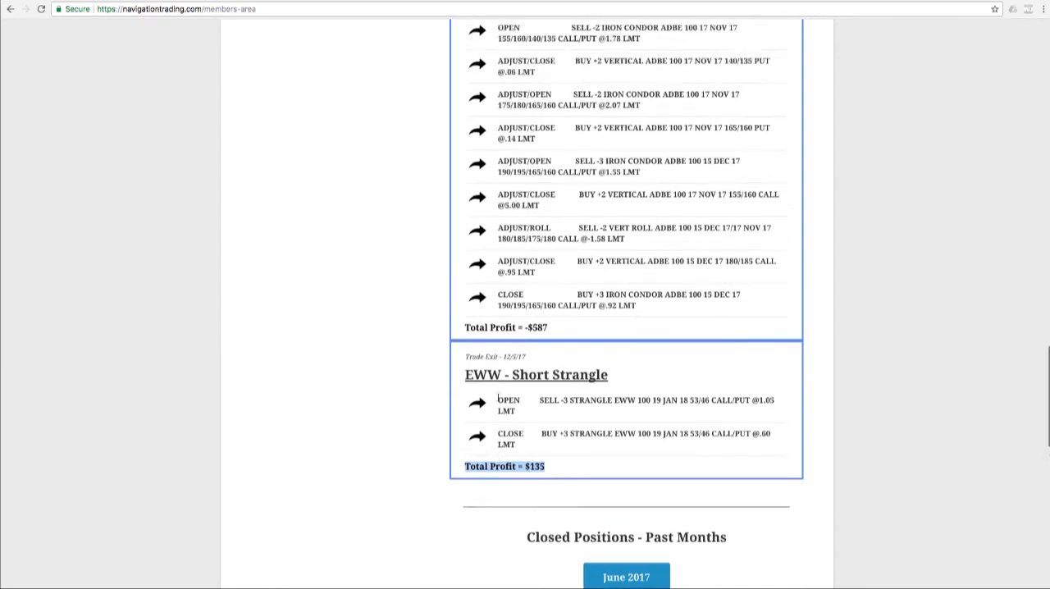
pyautogui.scroll(3)
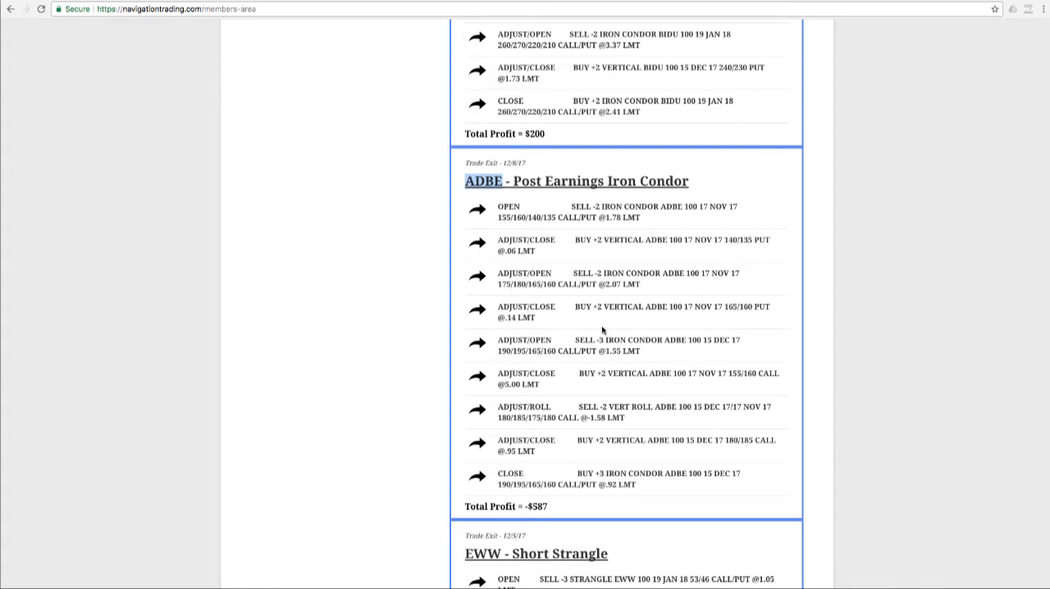
pyautogui.moveTo(586, 394)
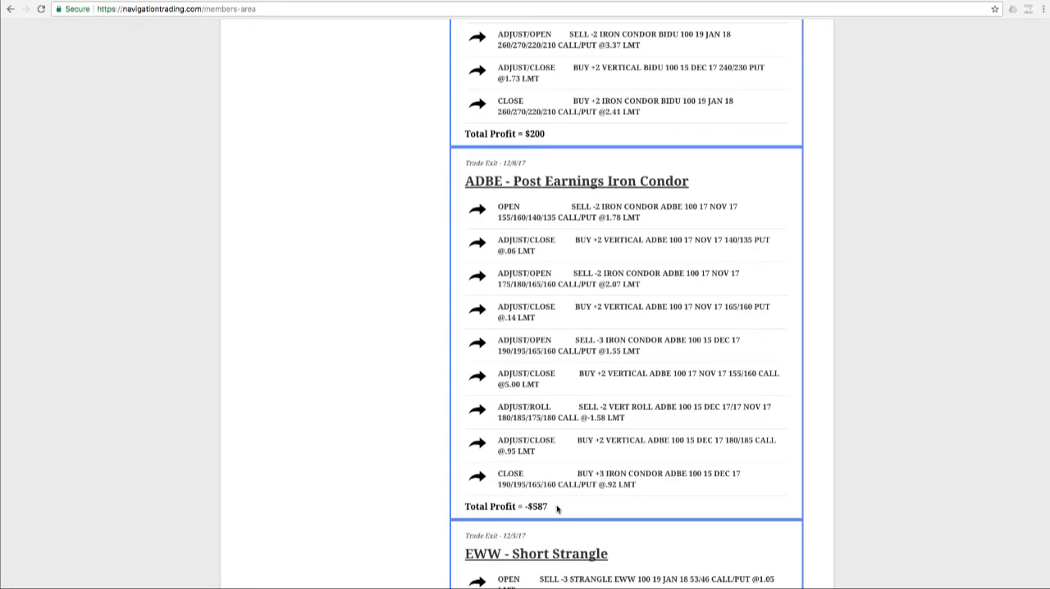
# Step: Highlight the BIDU Earnings Iron Condor's $200 total profit while scrolling up
pyautogui.scroll(3)
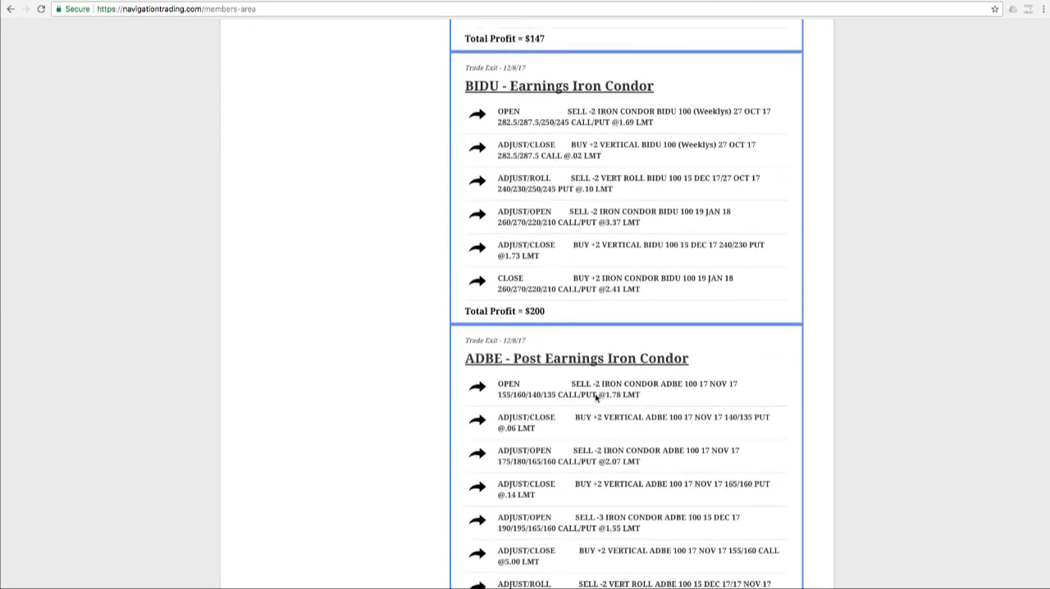
pyautogui.moveTo(546, 279)
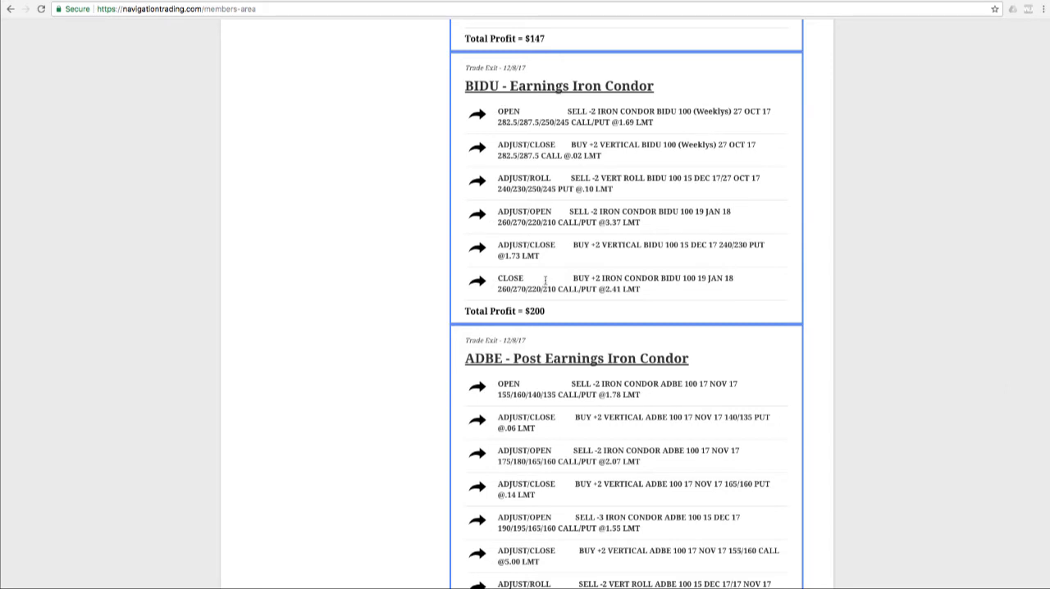
pyautogui.doubleClick(504, 311)
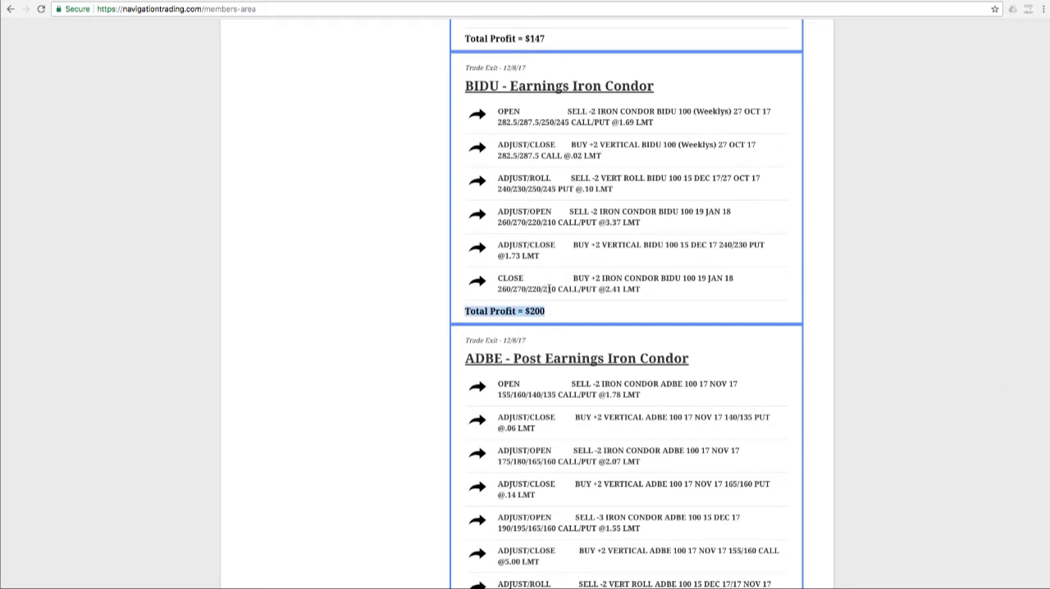
pyautogui.scroll(3)
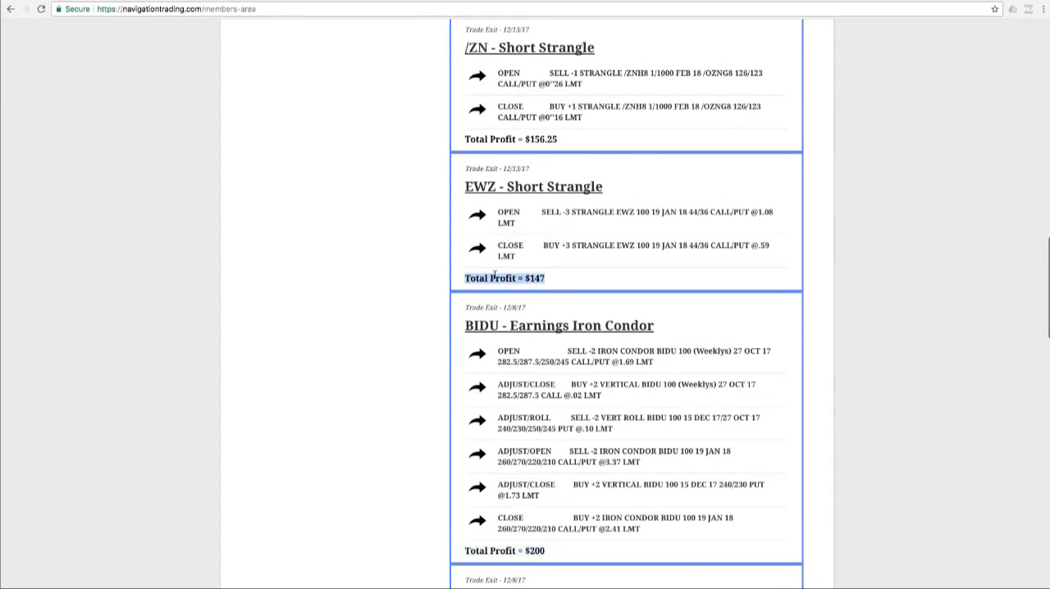
pyautogui.scroll(3)
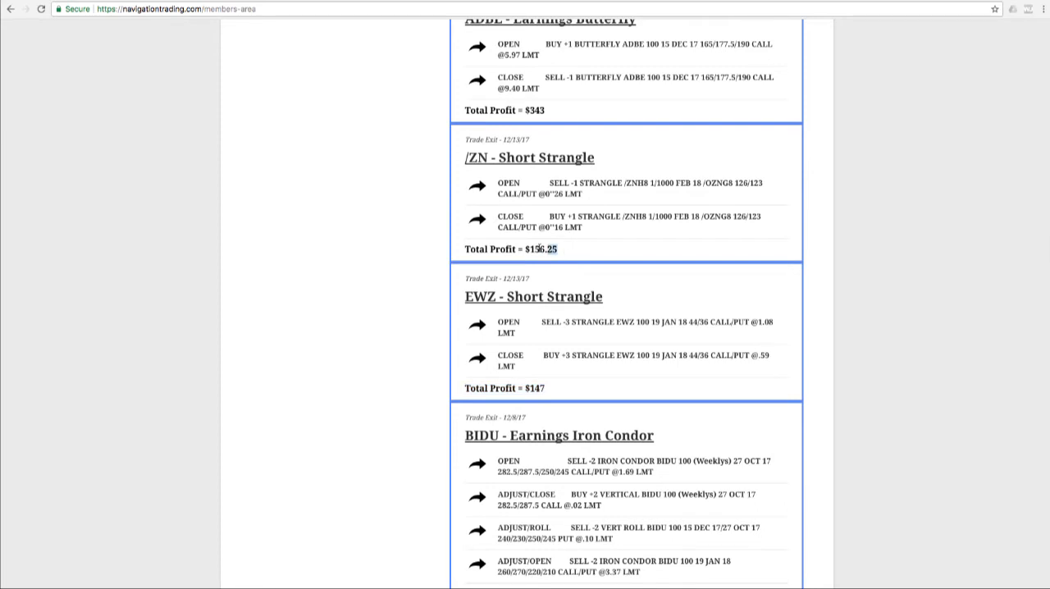
# Step: Scroll up to the Closed Positions - Current Month heading and FXI Short Strangle's $356
pyautogui.scroll(3)
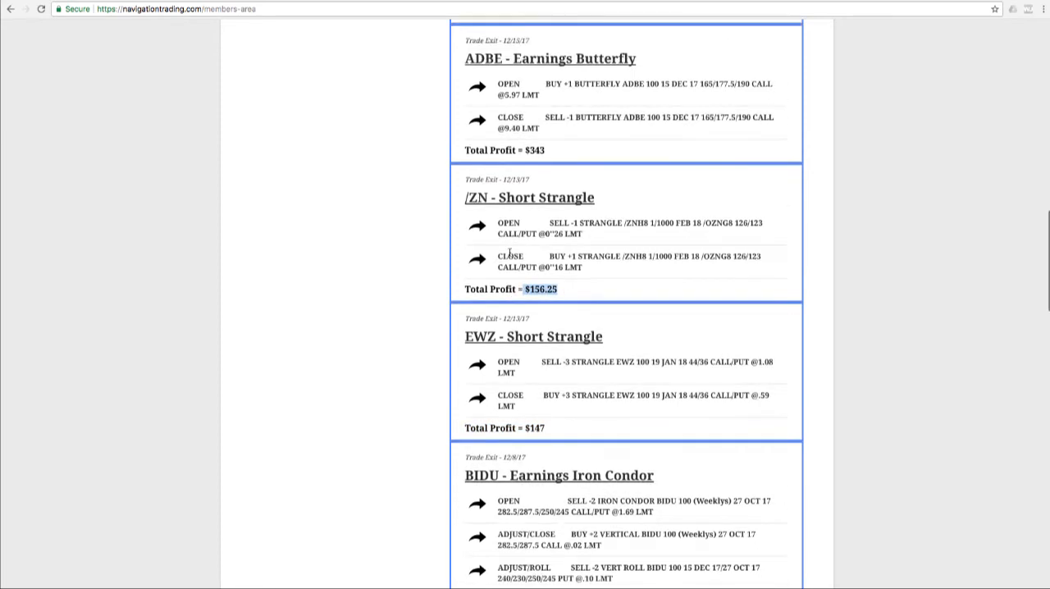
pyautogui.scroll(3)
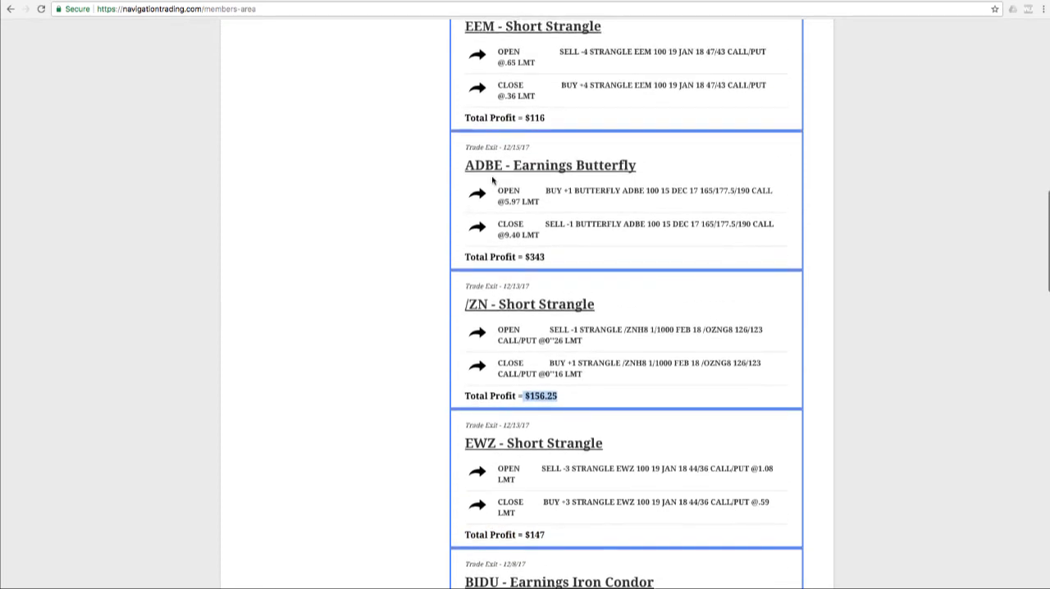
pyautogui.moveTo(540, 257)
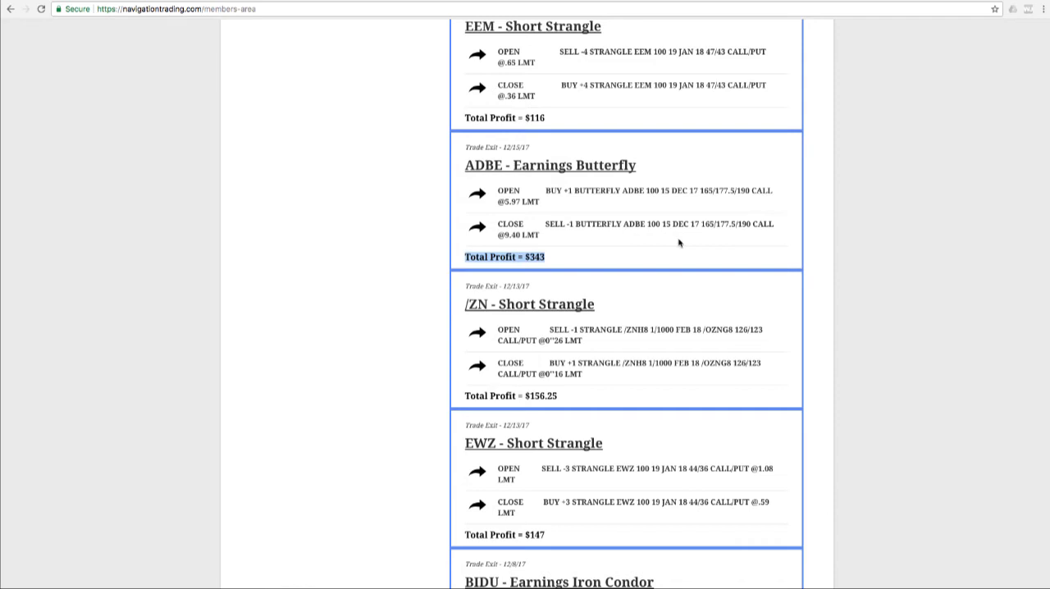
pyautogui.scroll(3)
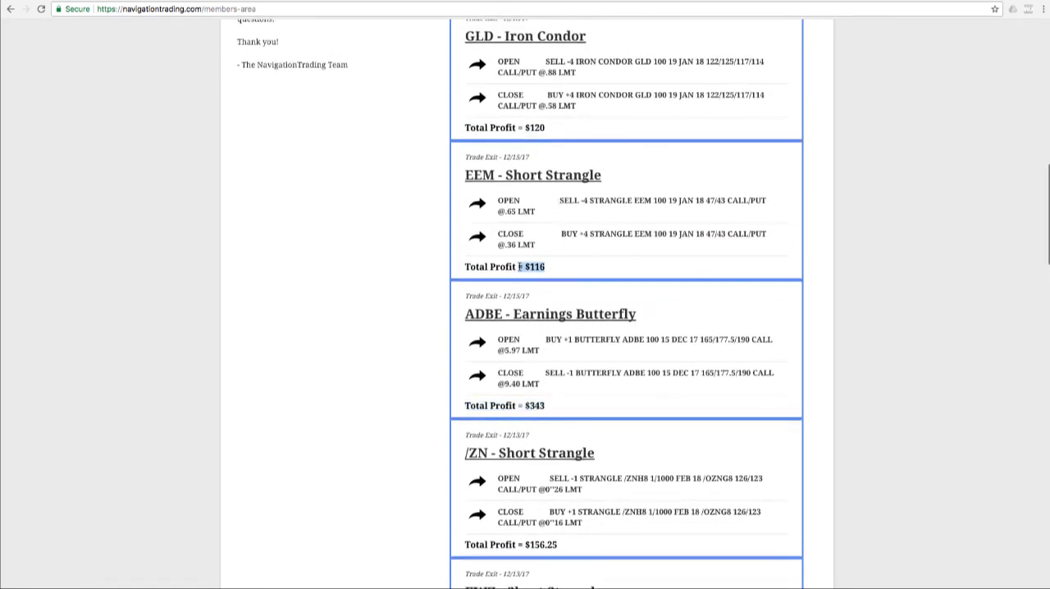
pyautogui.scroll(3)
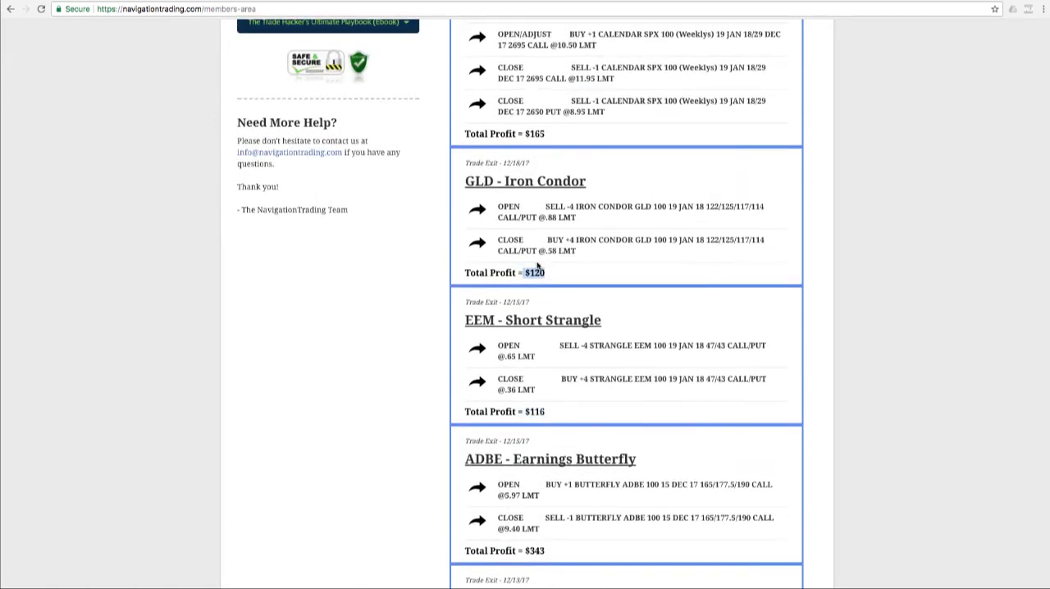
pyautogui.scroll(3)
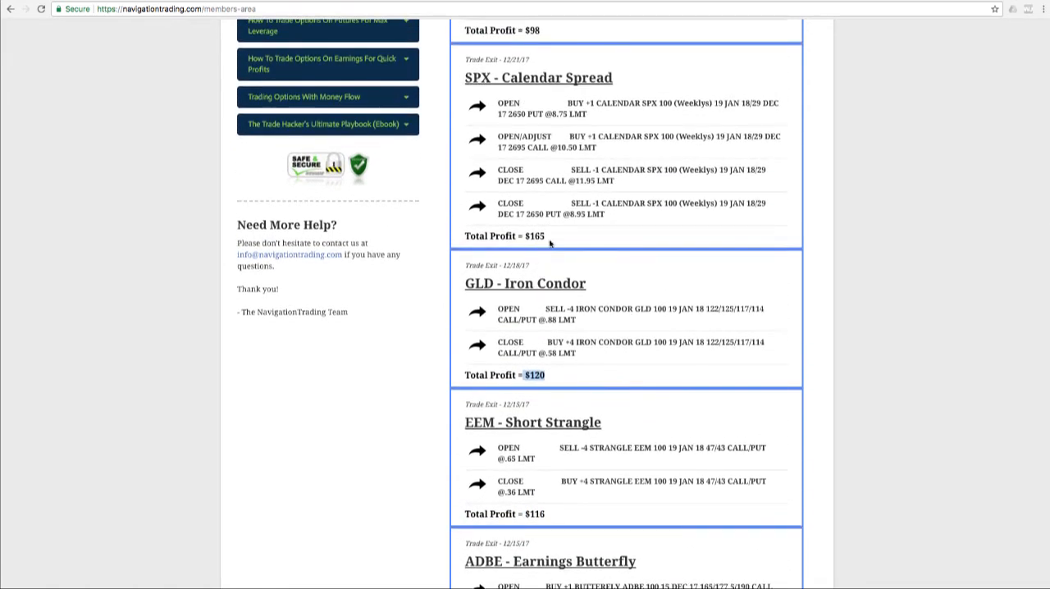
pyautogui.scroll(3)
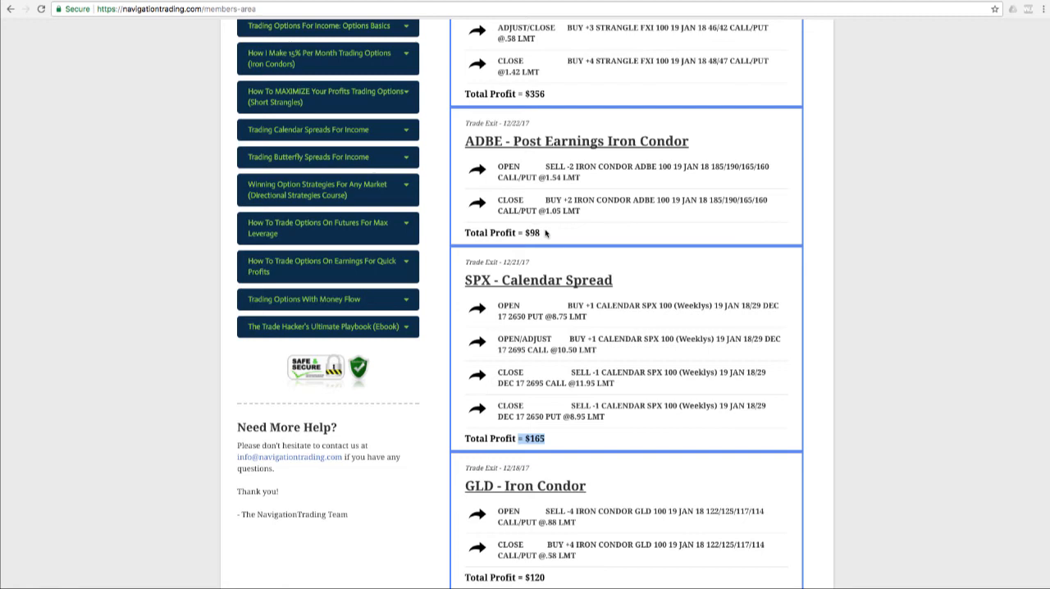
pyautogui.scroll(3)
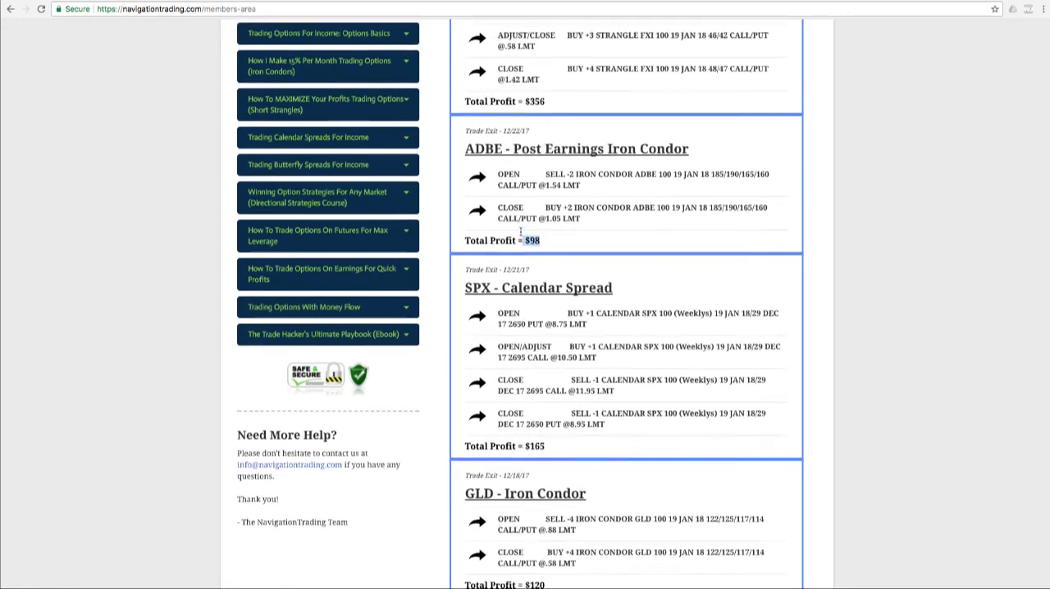
pyautogui.scroll(3)
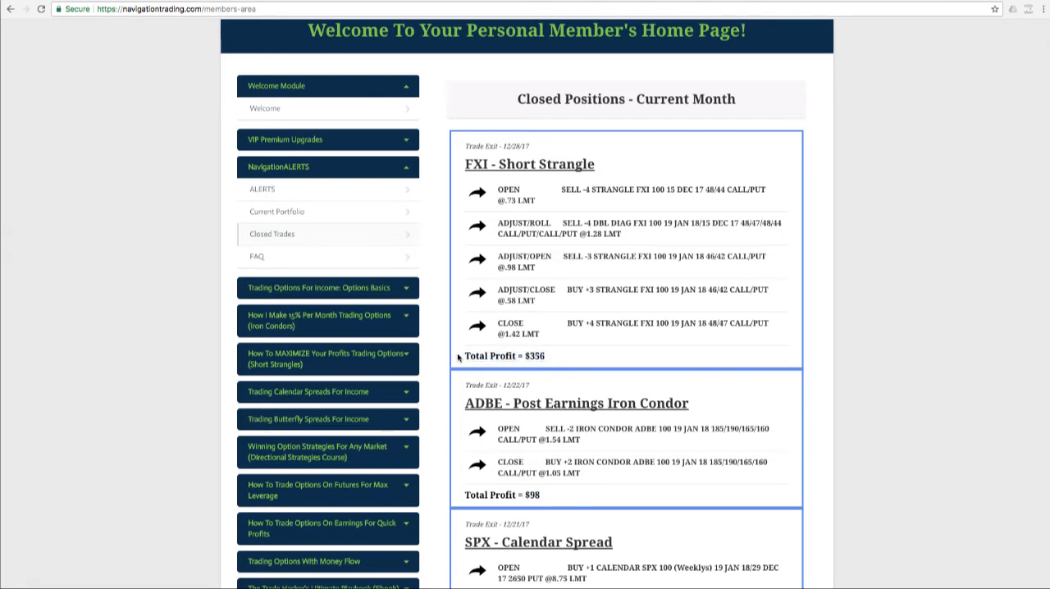
# Step: Scroll down to EEM Short Strangle $116, ADBE Earnings Butterfly $343, /ZN $156.25 and EWZ
pyautogui.scroll(-3)
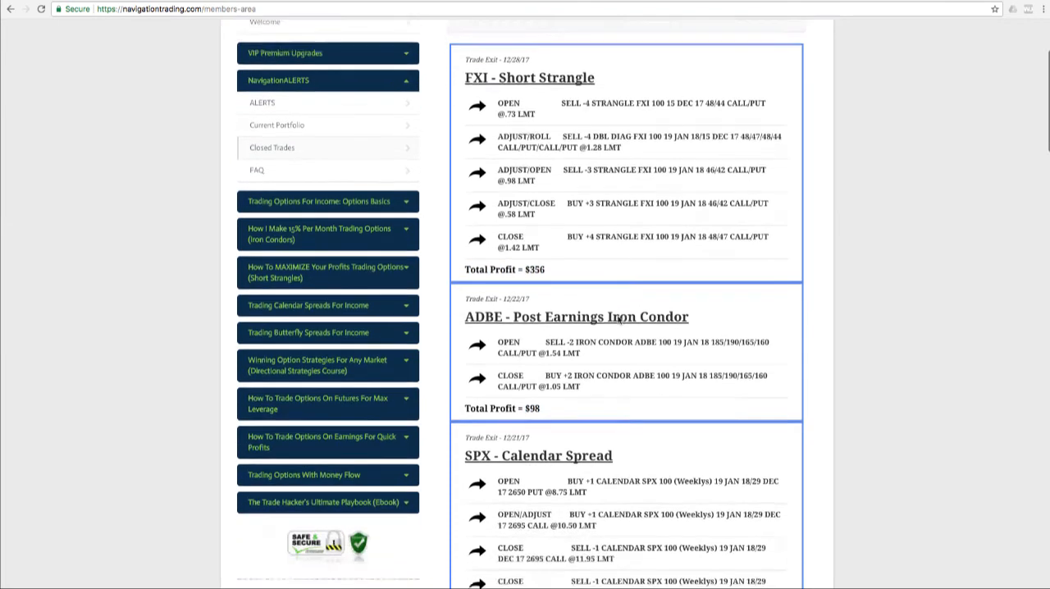
pyautogui.scroll(-3)
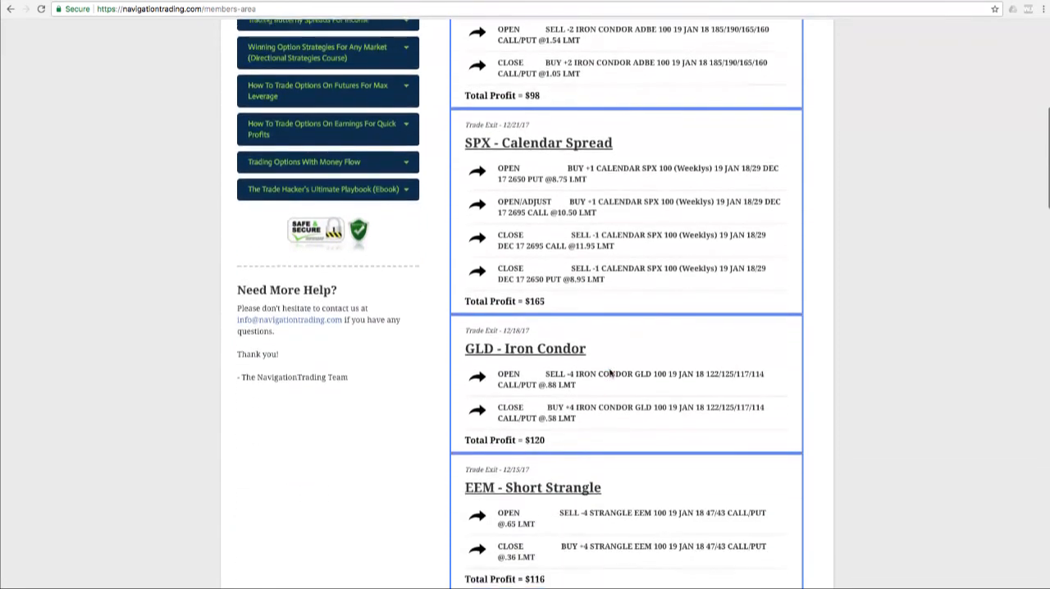
pyautogui.scroll(-3)
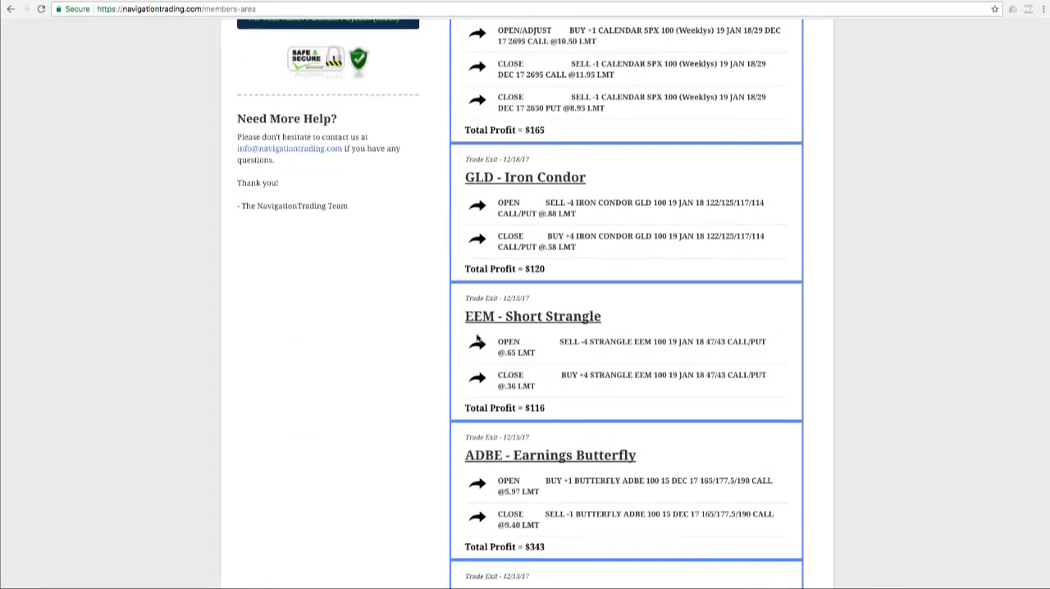
pyautogui.scroll(-3)
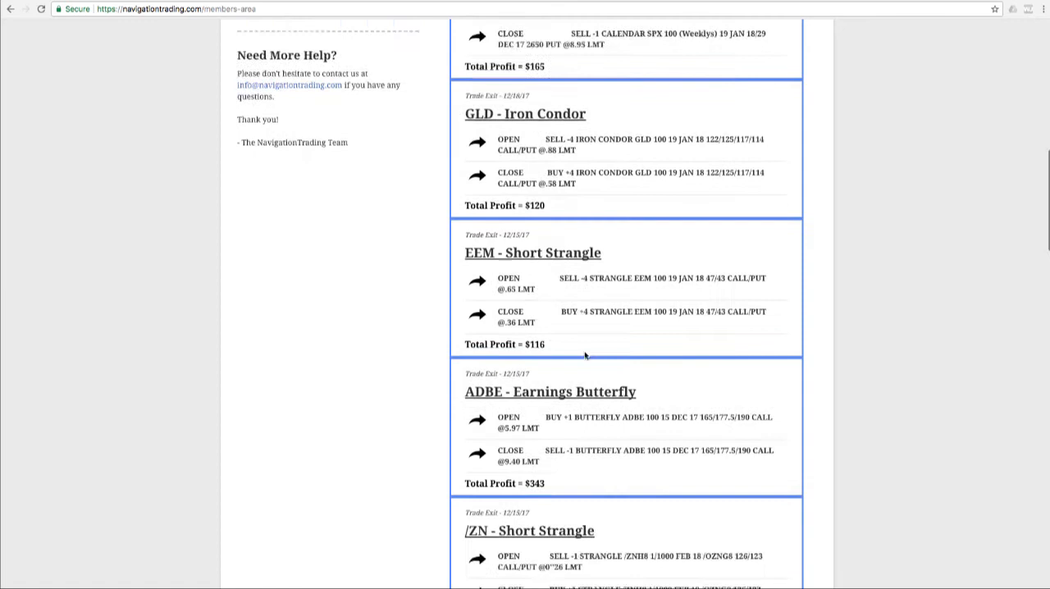
pyautogui.scroll(-3)
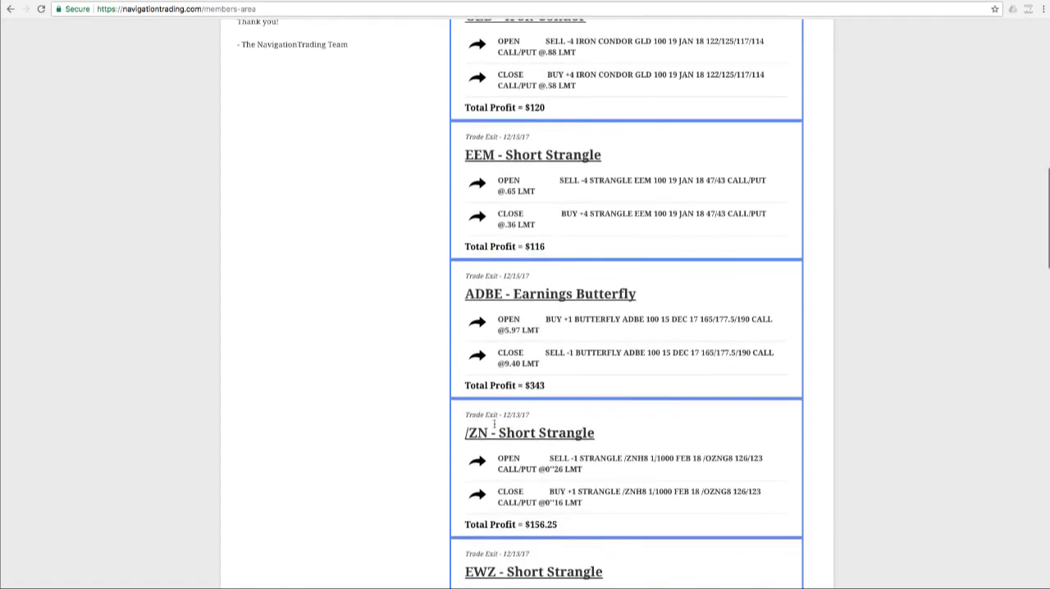
pyautogui.scroll(-3)
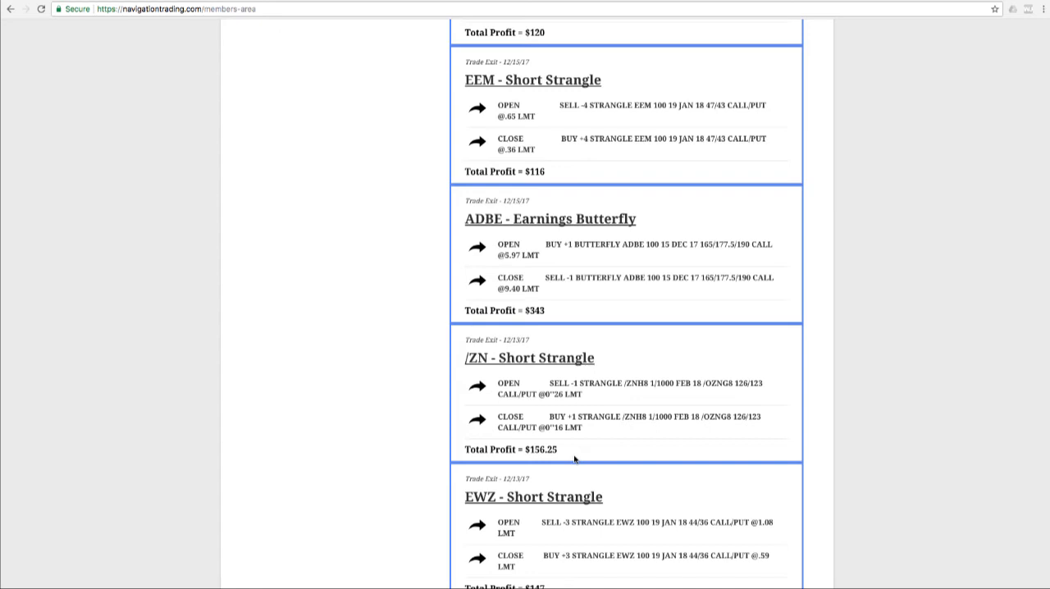
pyautogui.moveTo(297, 141)
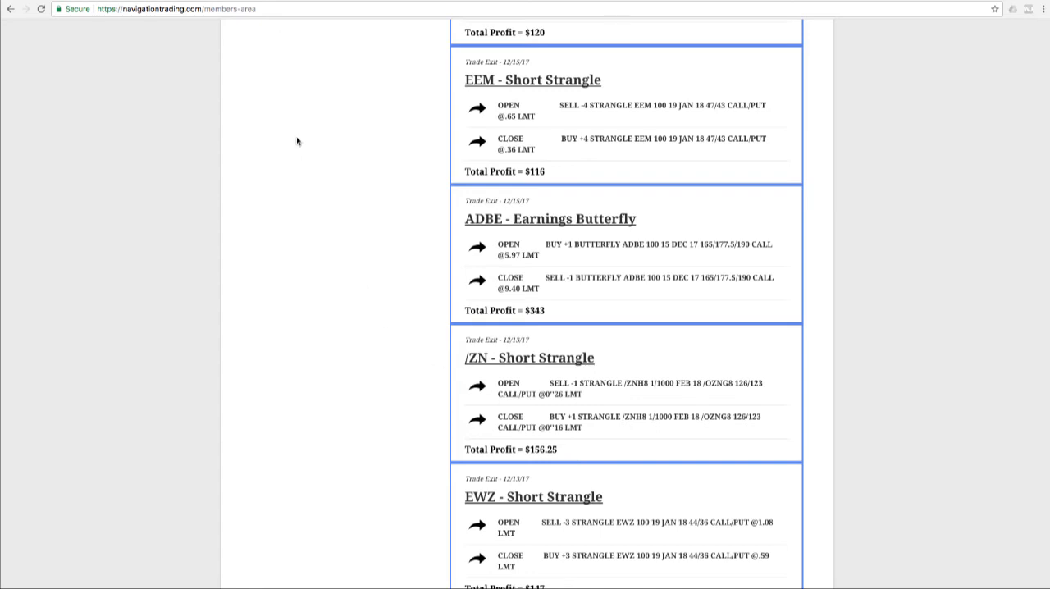
# Step: Open Performance and highlight the 2017 stats: 75 trades closed and 88.0% winning percentage
pyautogui.click(440, 42)
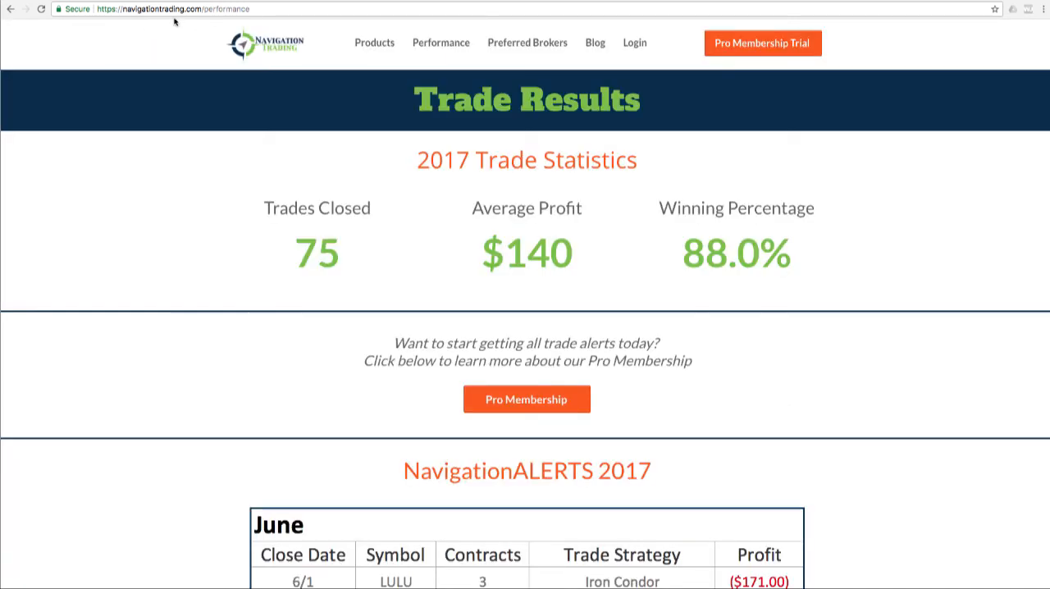
pyautogui.moveTo(236, 18)
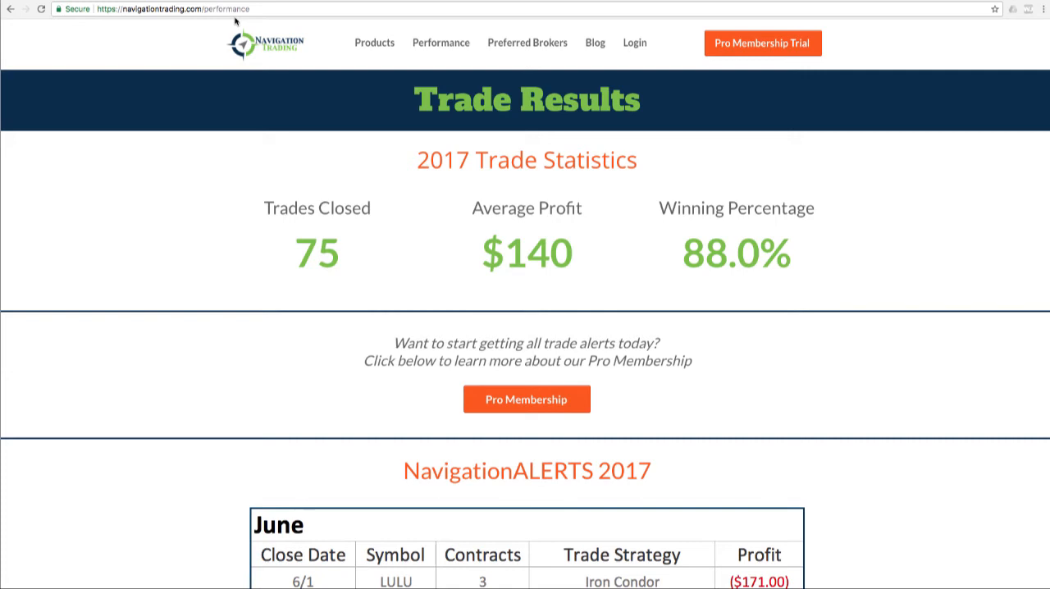
pyautogui.moveTo(540, 187)
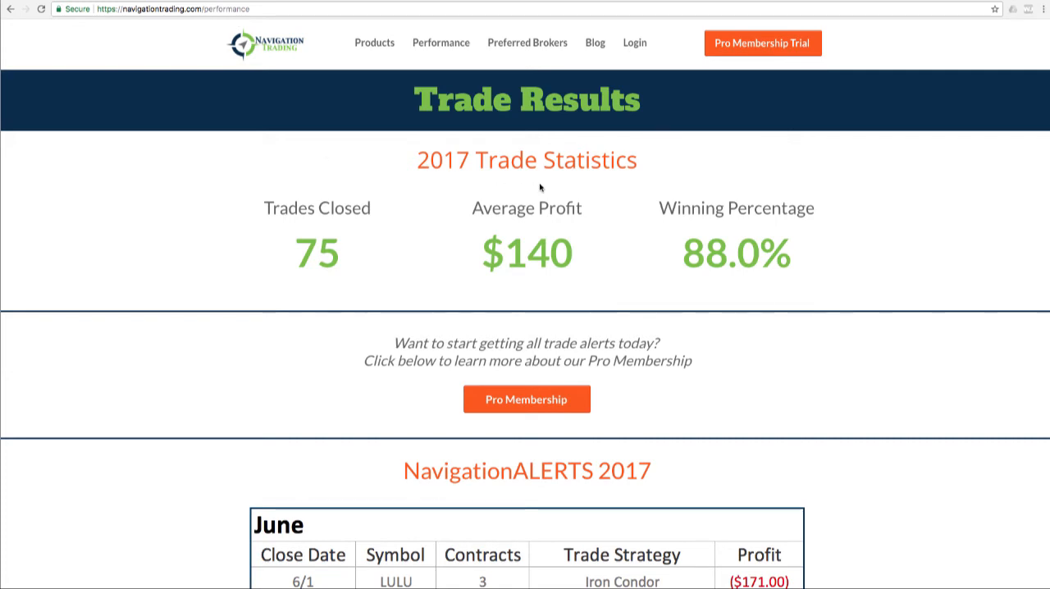
pyautogui.moveTo(318, 256)
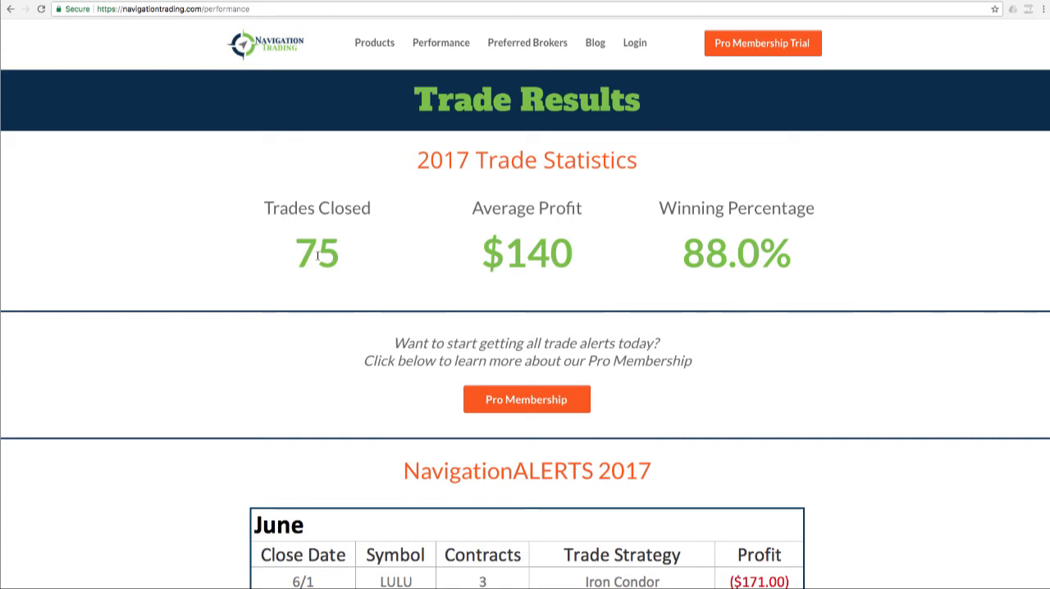
pyautogui.doubleClick(317, 252)
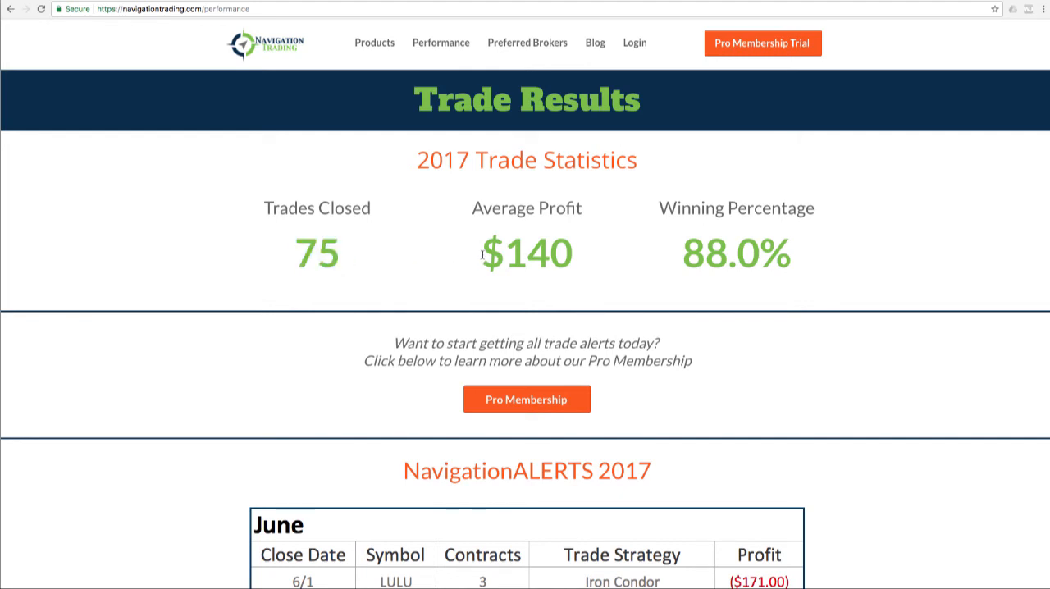
pyautogui.doubleClick(527, 252)
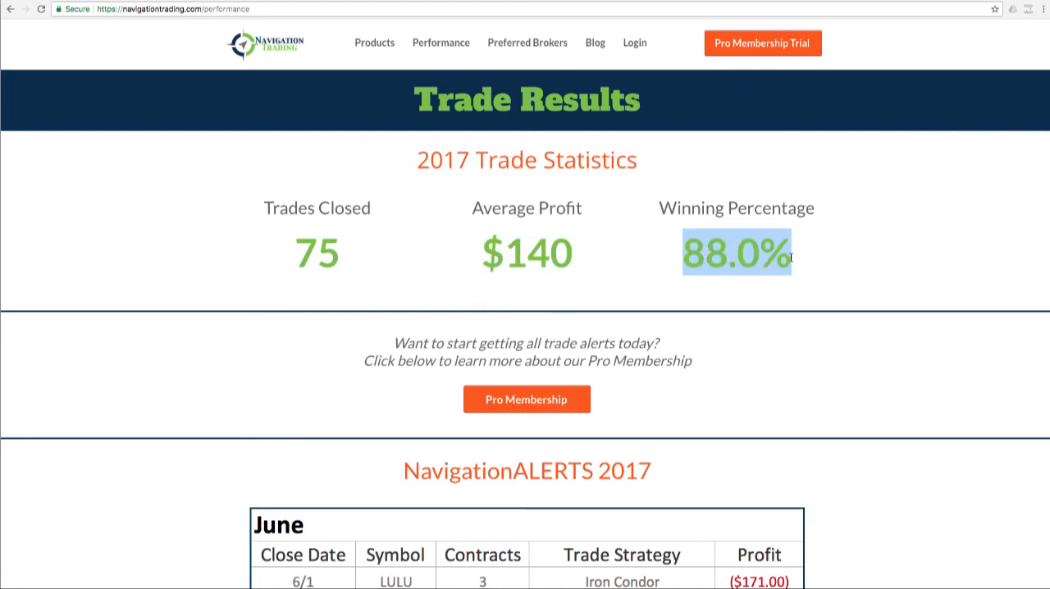
pyautogui.scroll(-3)
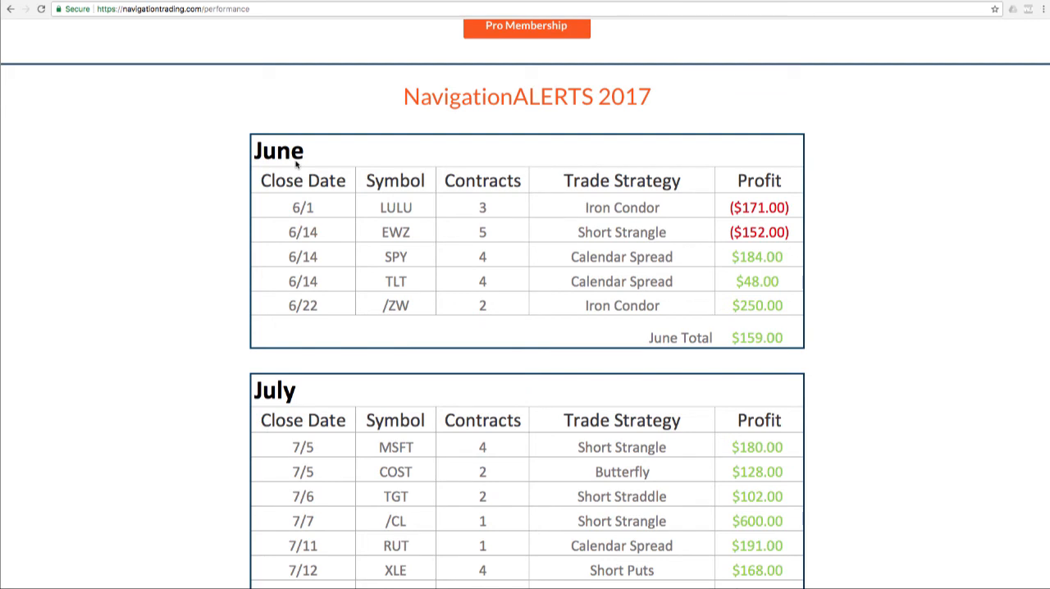
pyautogui.moveTo(373, 211)
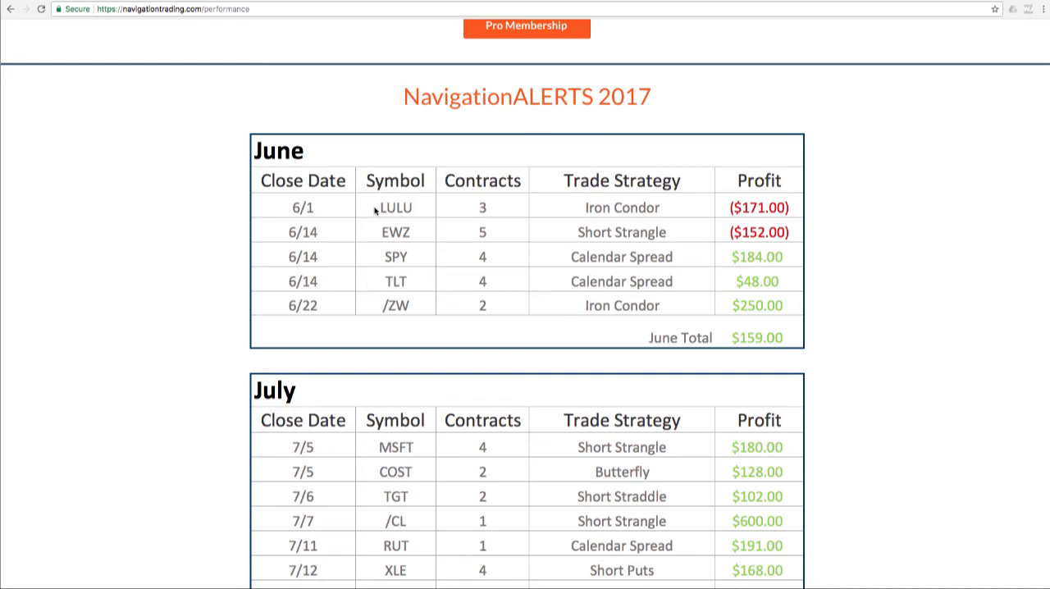
pyautogui.moveTo(505, 218)
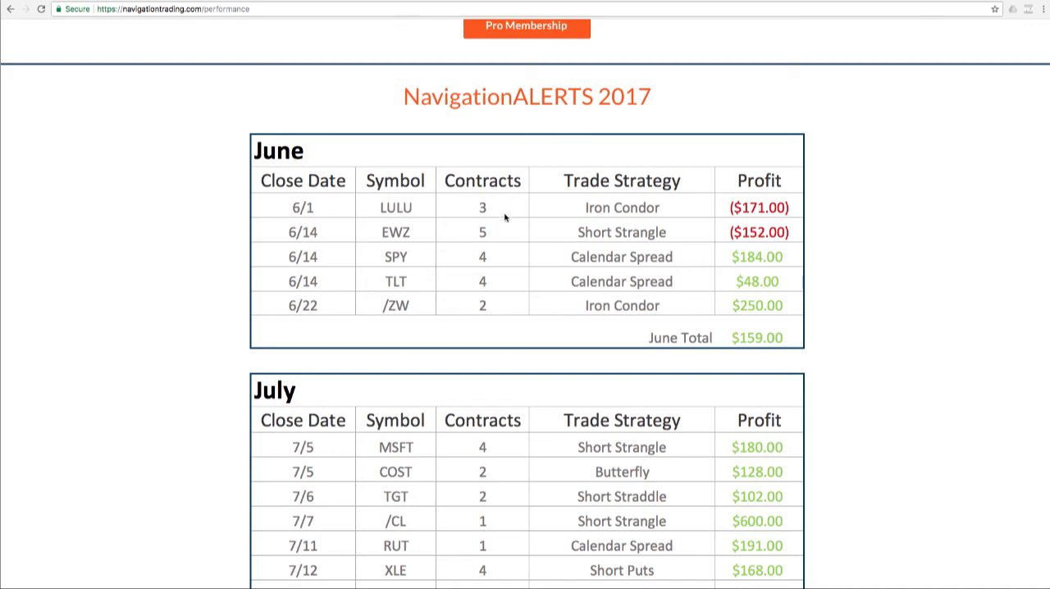
pyautogui.moveTo(720, 224)
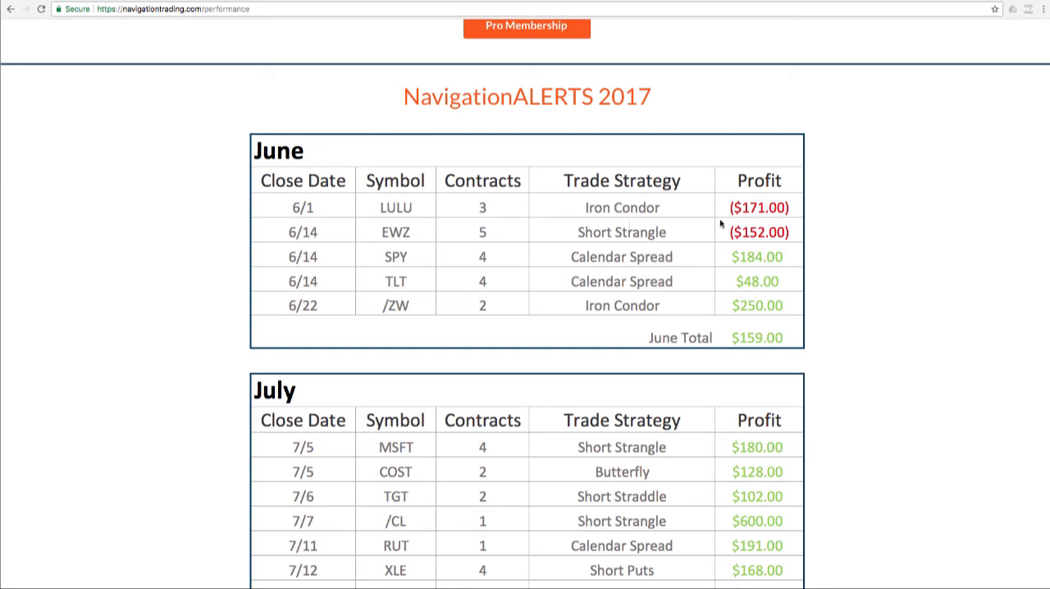
pyautogui.moveTo(767, 355)
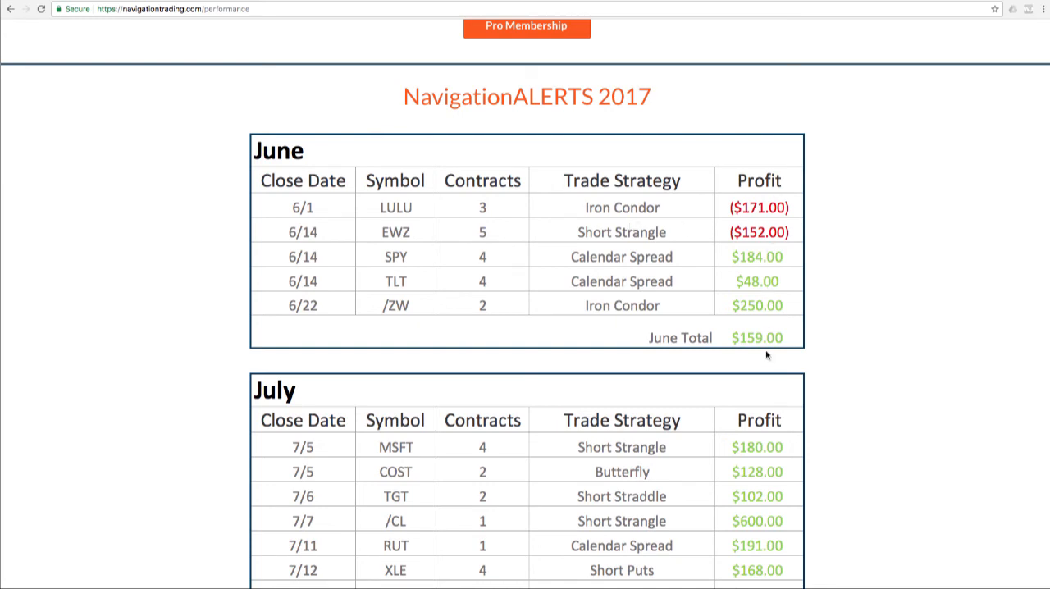
pyautogui.scroll(-3)
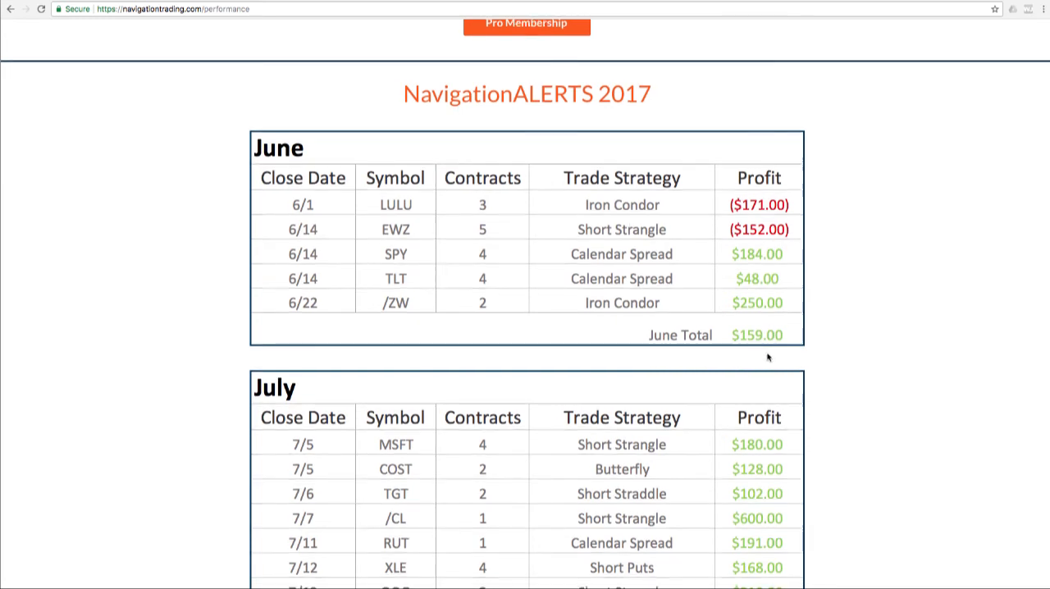
pyautogui.scroll(-3)
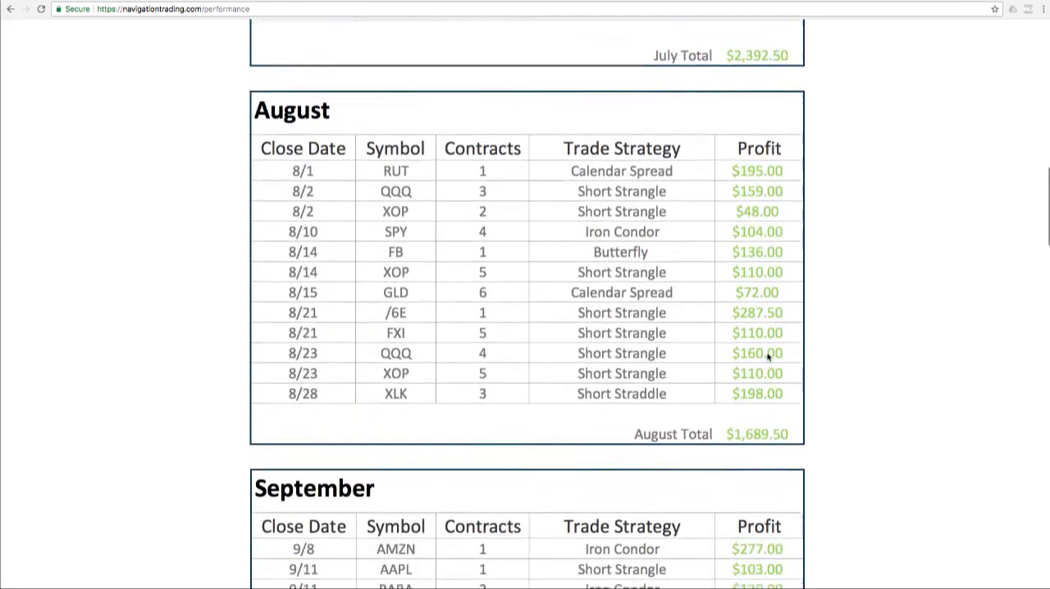
pyautogui.scroll(-3)
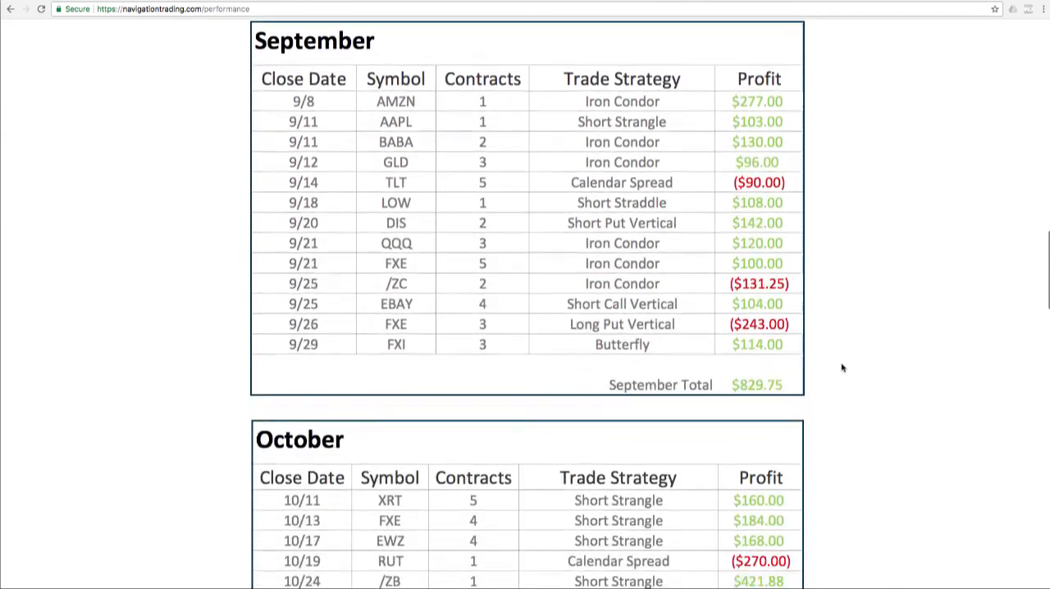
pyautogui.scroll(-3)
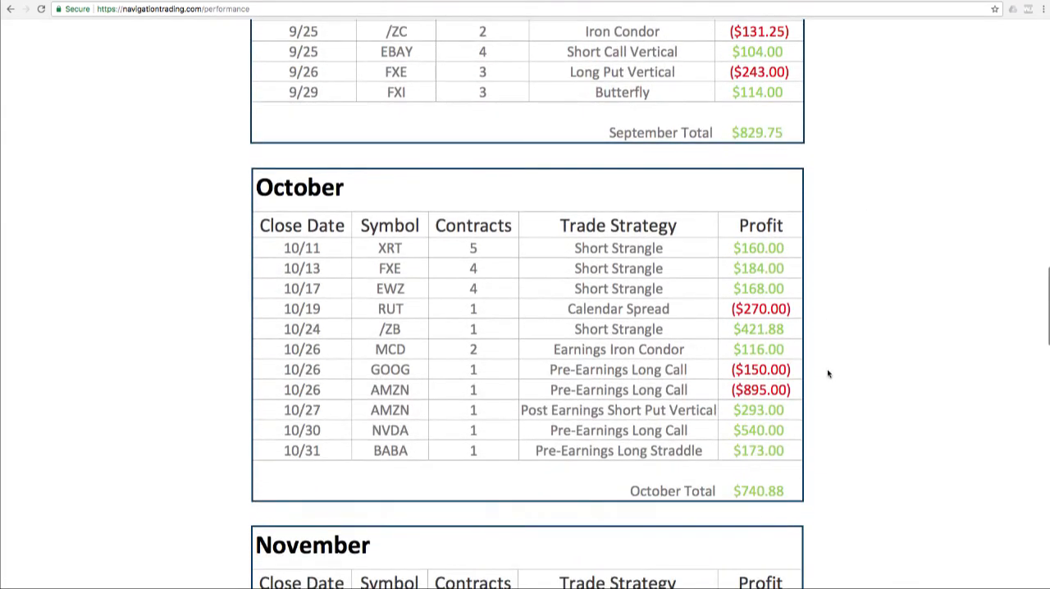
pyautogui.scroll(-3)
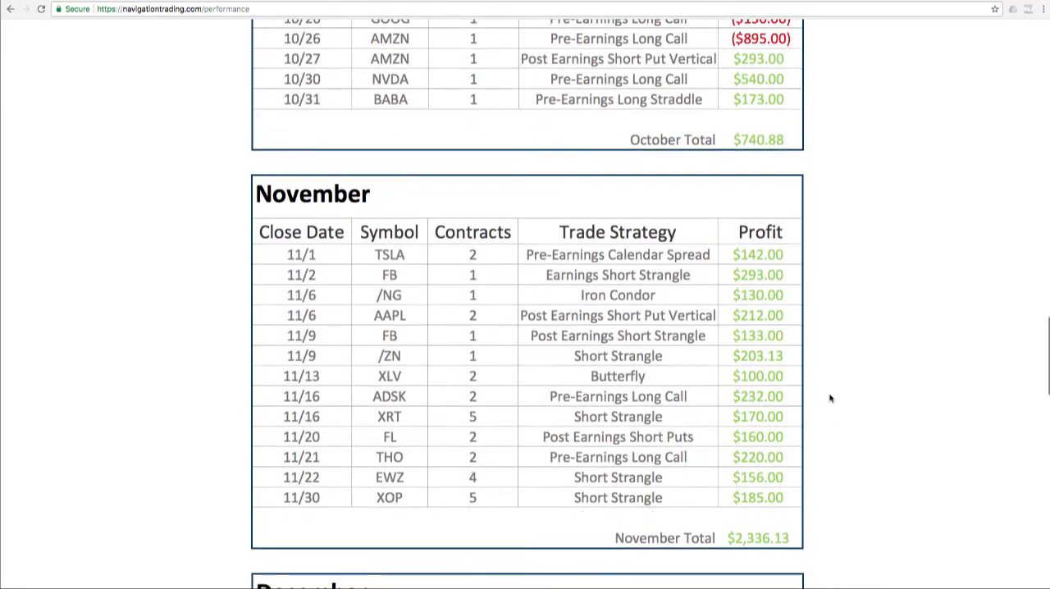
pyautogui.scroll(-3)
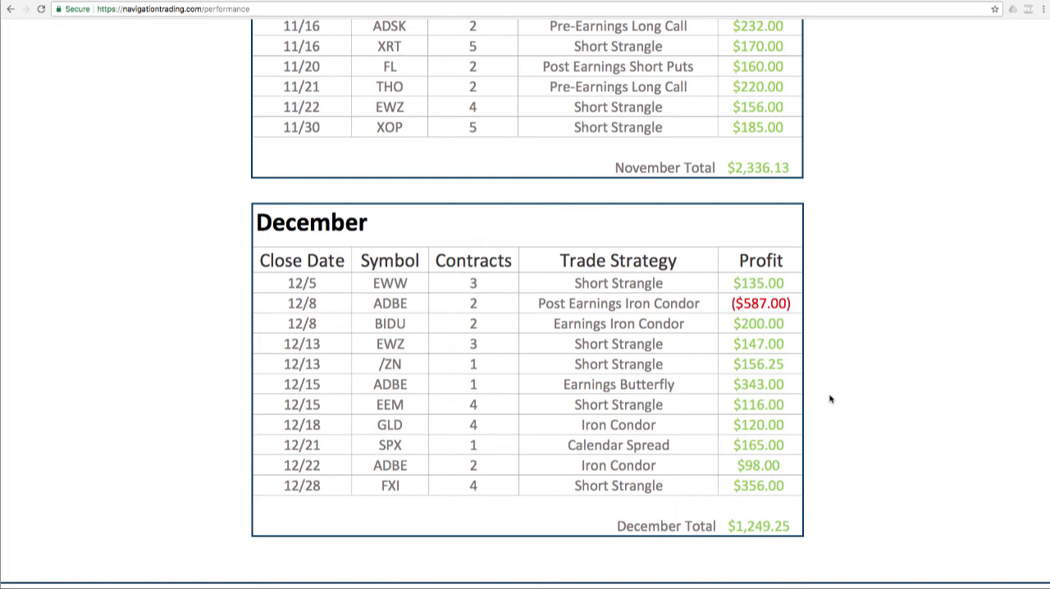
pyautogui.scroll(3)
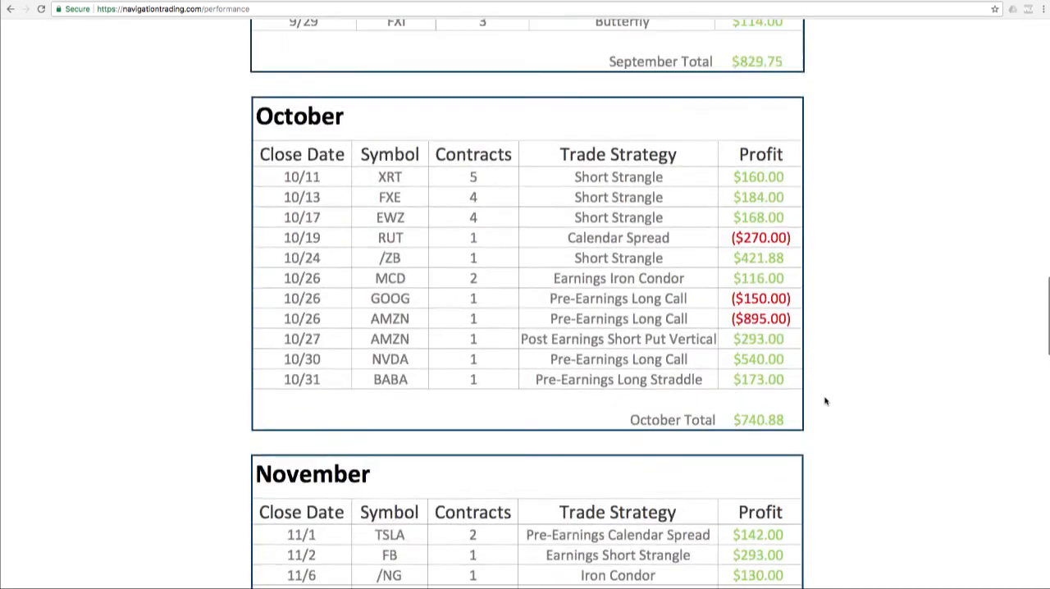
pyautogui.scroll(3)
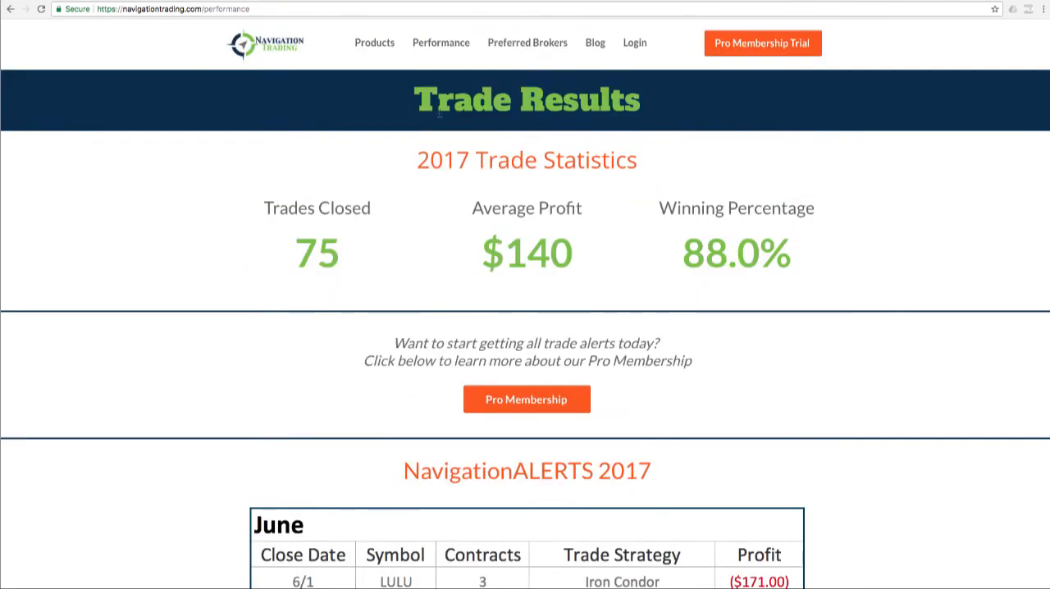
# Step: Open the Pro Membership pricing page with $49 monthly and $499 yearly plans
pyautogui.click(527, 398)
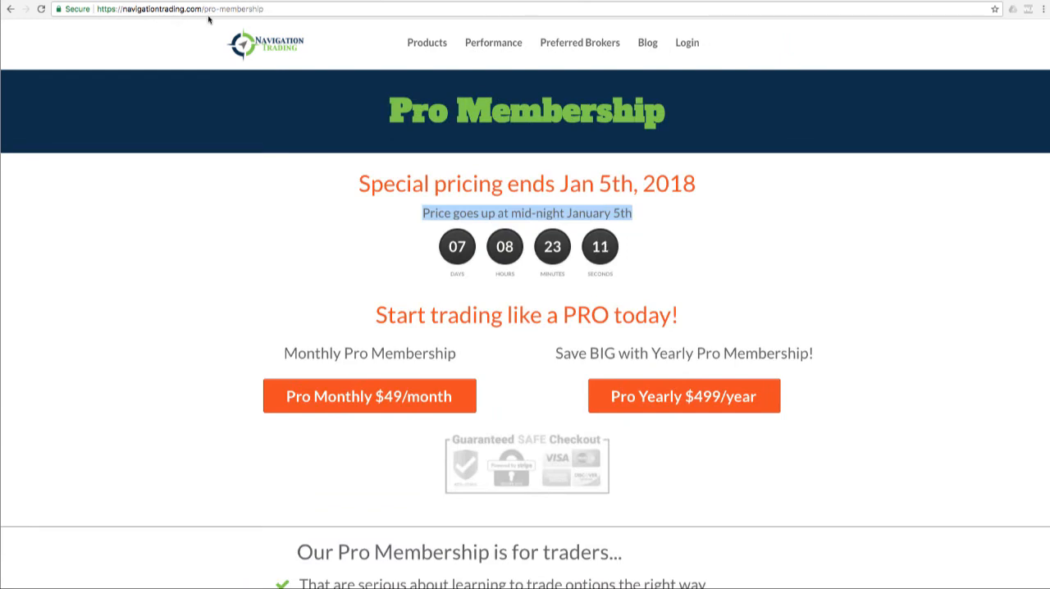
pyautogui.moveTo(323, 82)
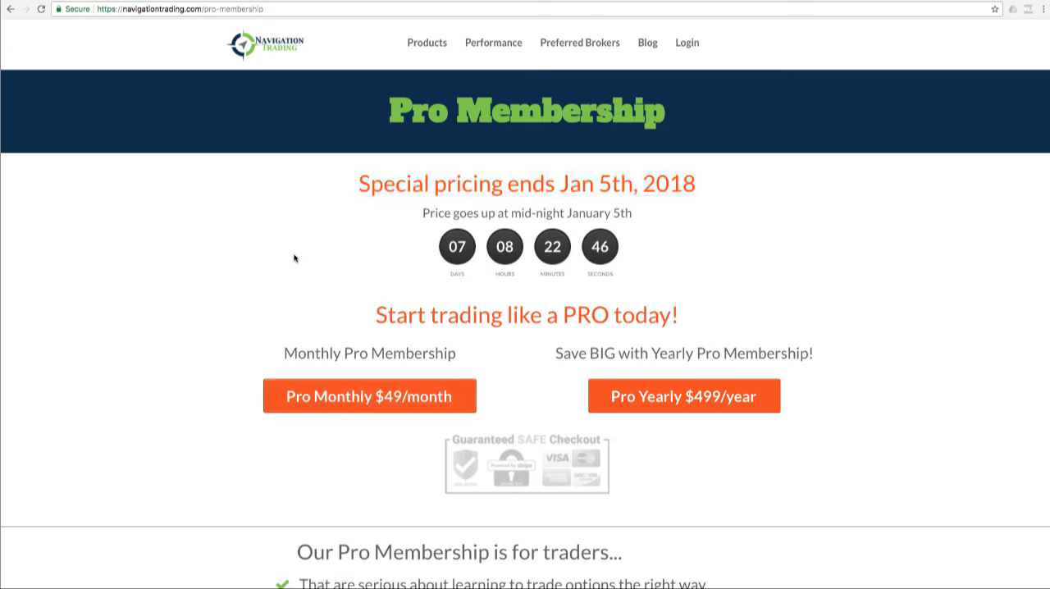
pyautogui.moveTo(212, 146)
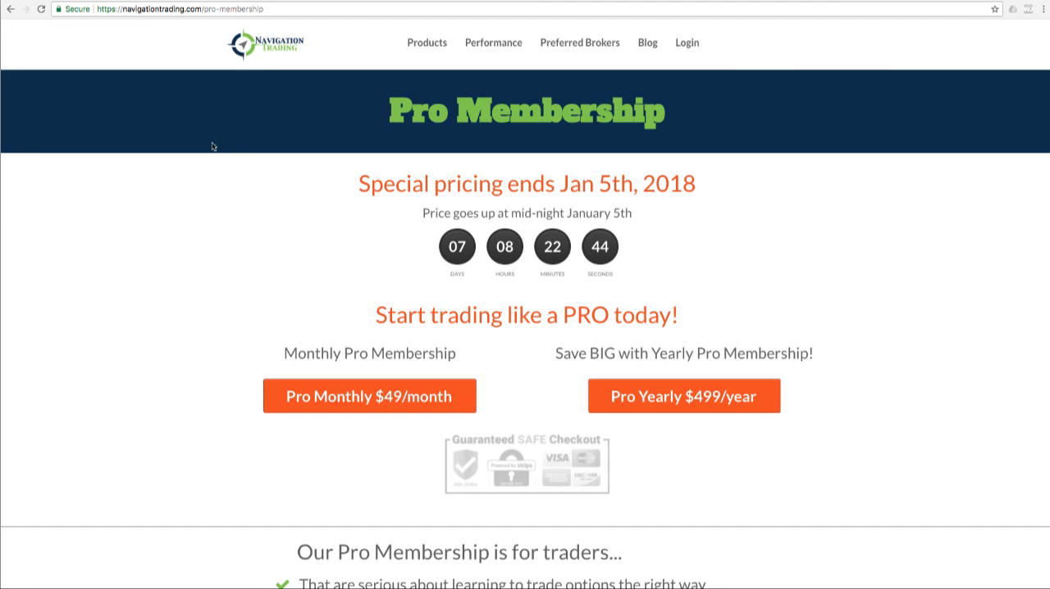
pyautogui.moveTo(169, 89)
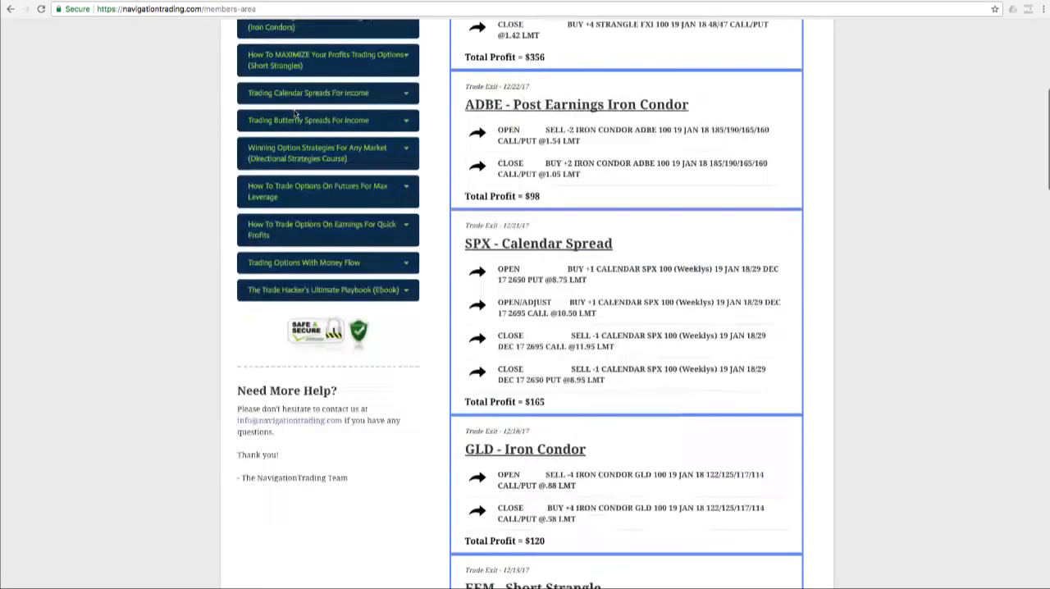
# Step: Scroll the members-area course list beside this month's closed positions
pyautogui.scroll(3)
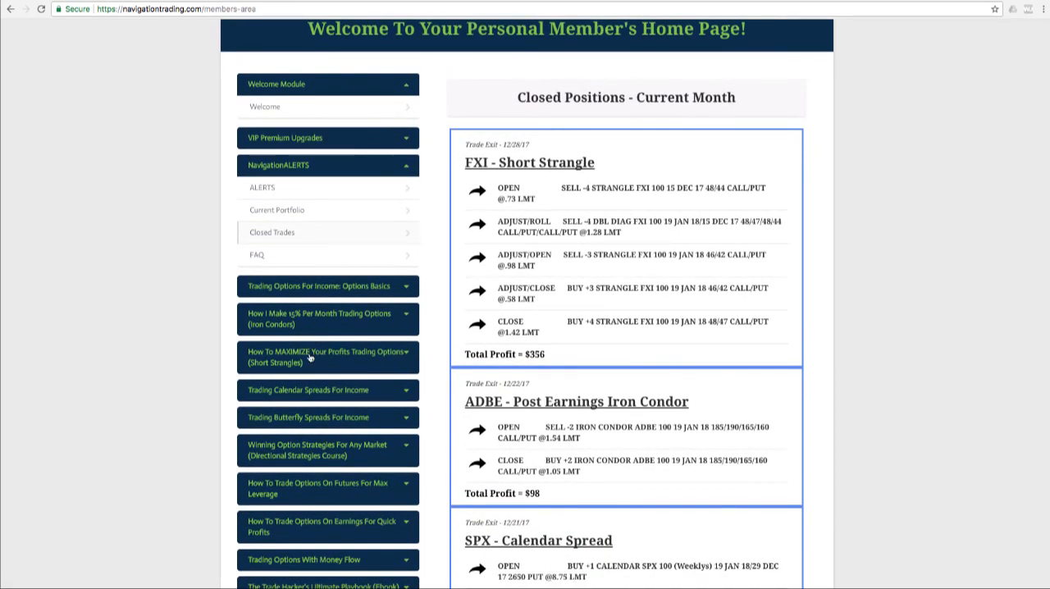
pyautogui.moveTo(309, 417)
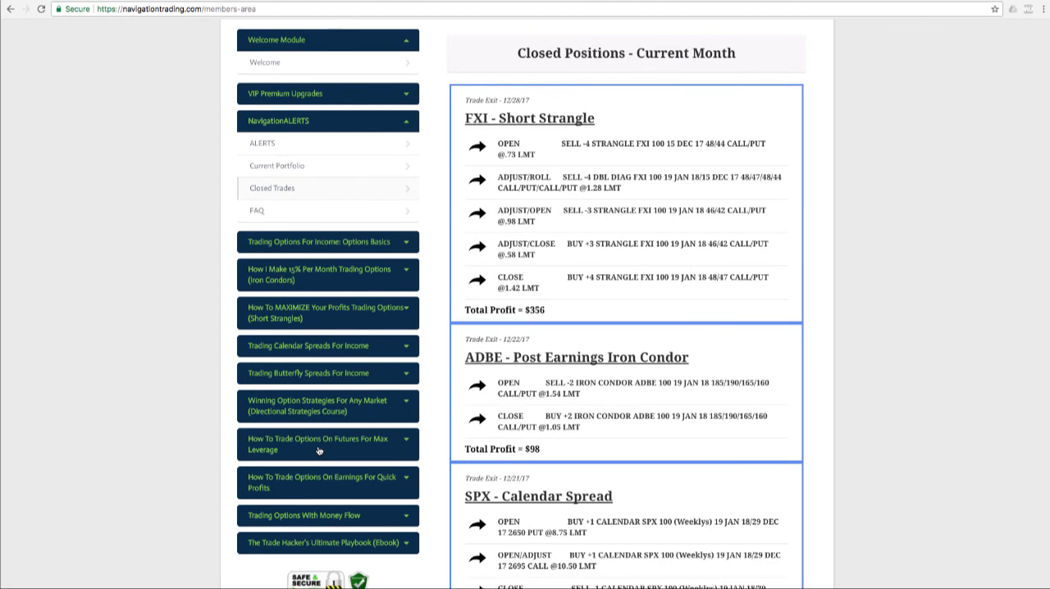
pyautogui.moveTo(339, 486)
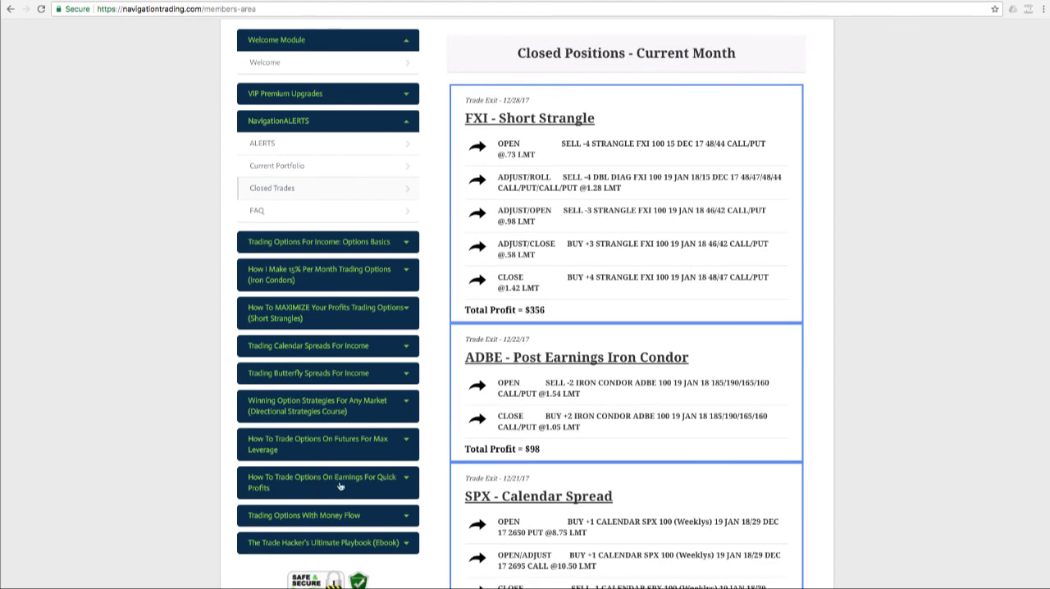
pyautogui.scroll(-3)
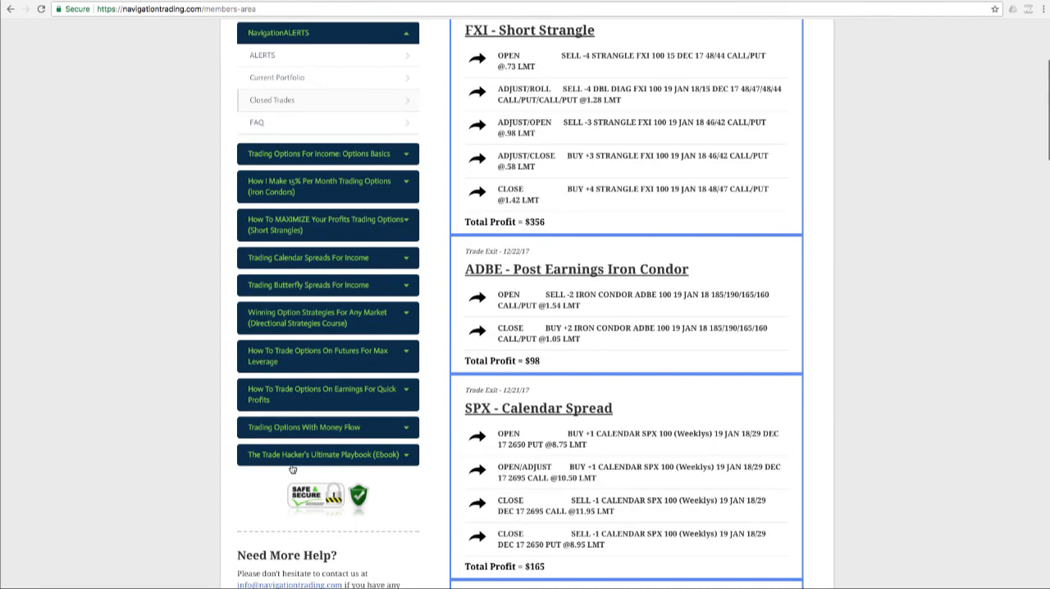
pyautogui.moveTo(379, 465)
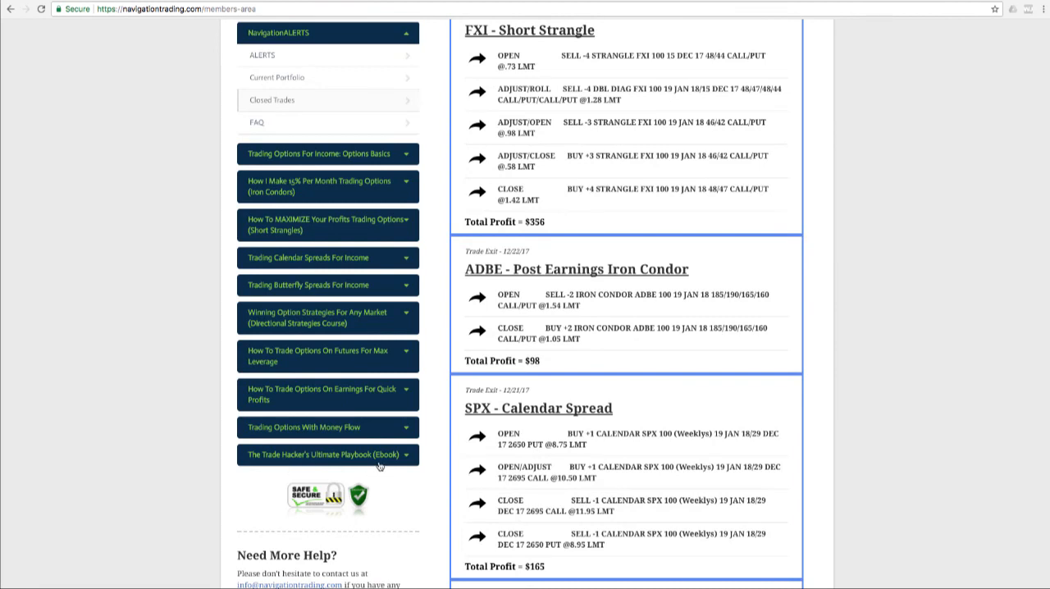
pyautogui.moveTo(388, 484)
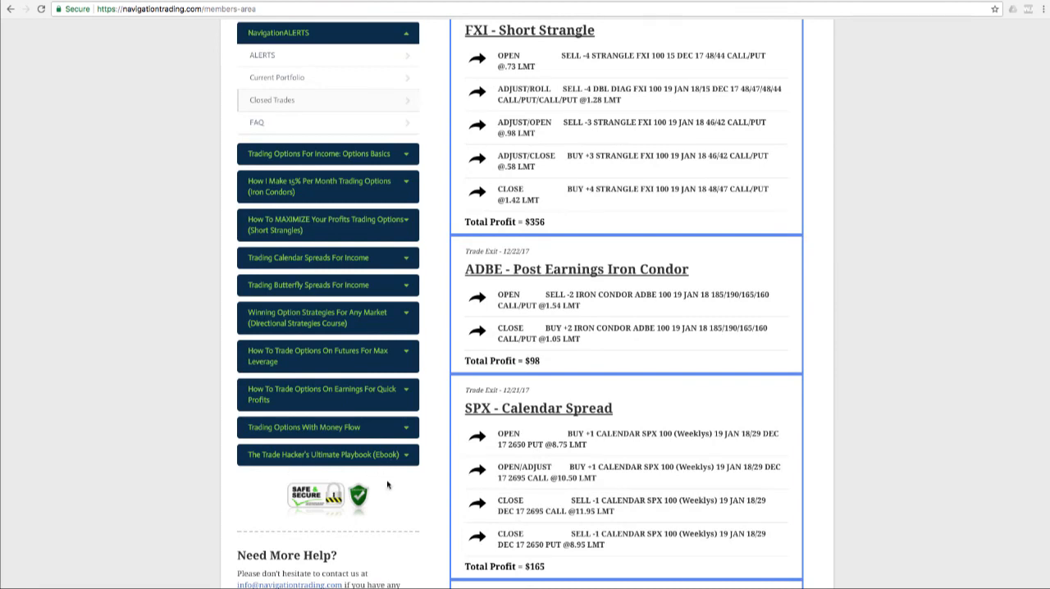